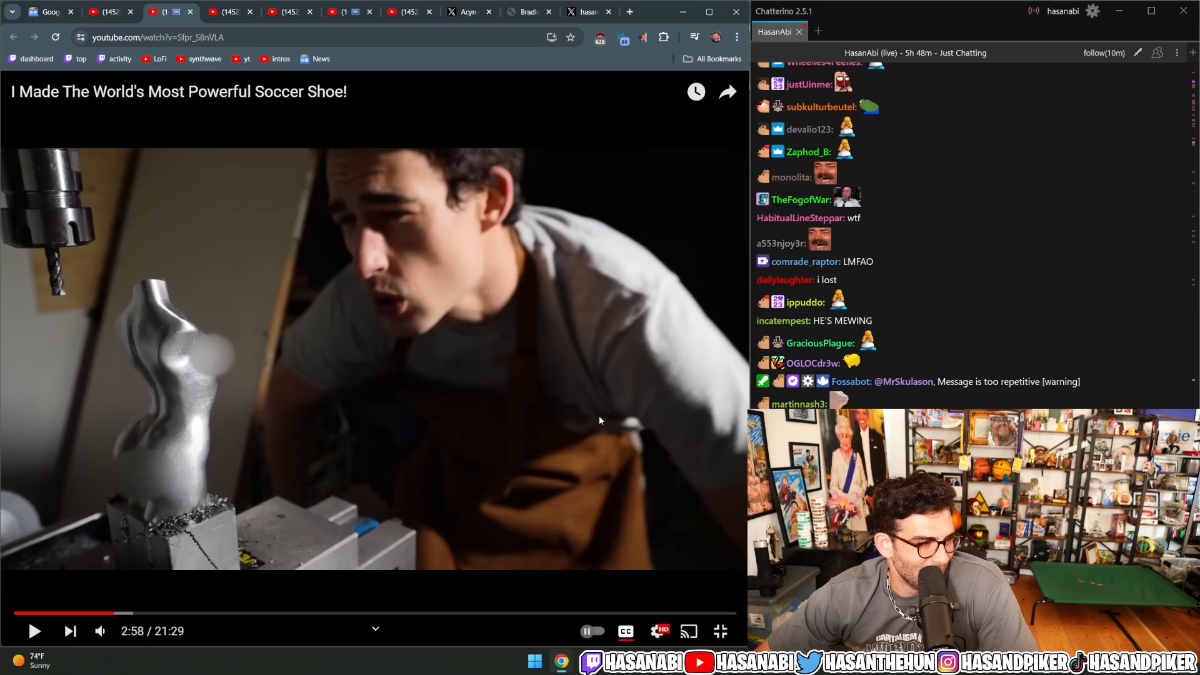
Resume the soccer shoe video from 2:58 and let it play
{"action": "left_click", "coordinate": [371, 358]}
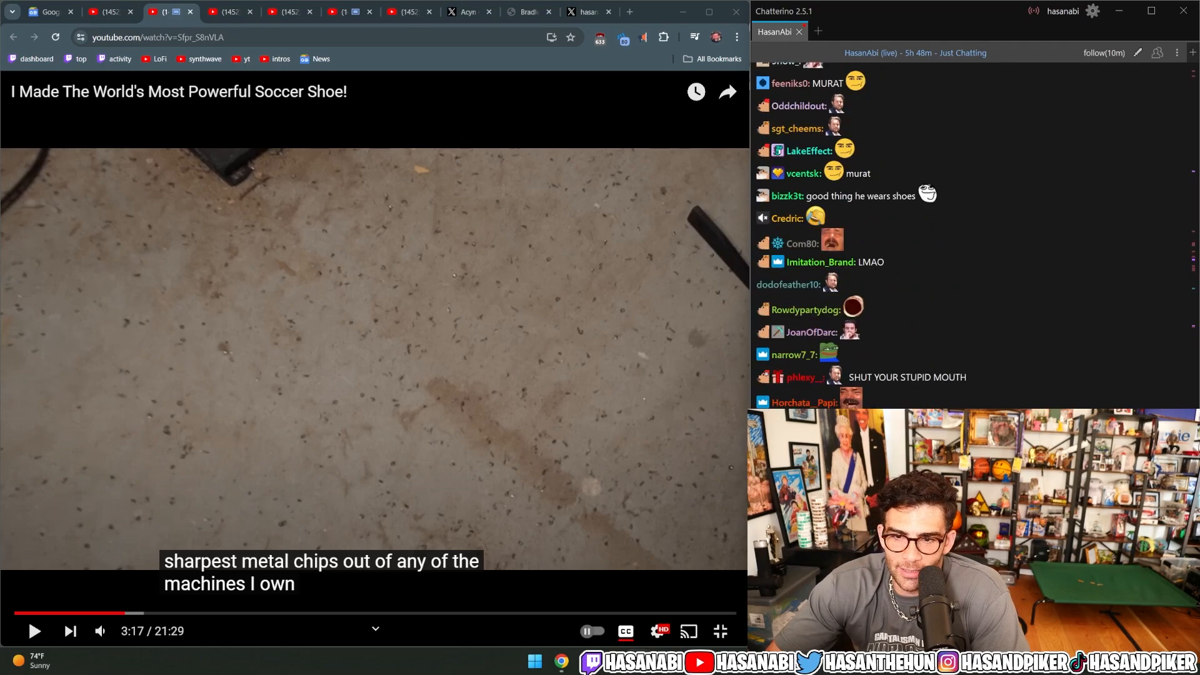
{"action": "scroll", "scroll_direction": "down", "scroll_amount": 3}
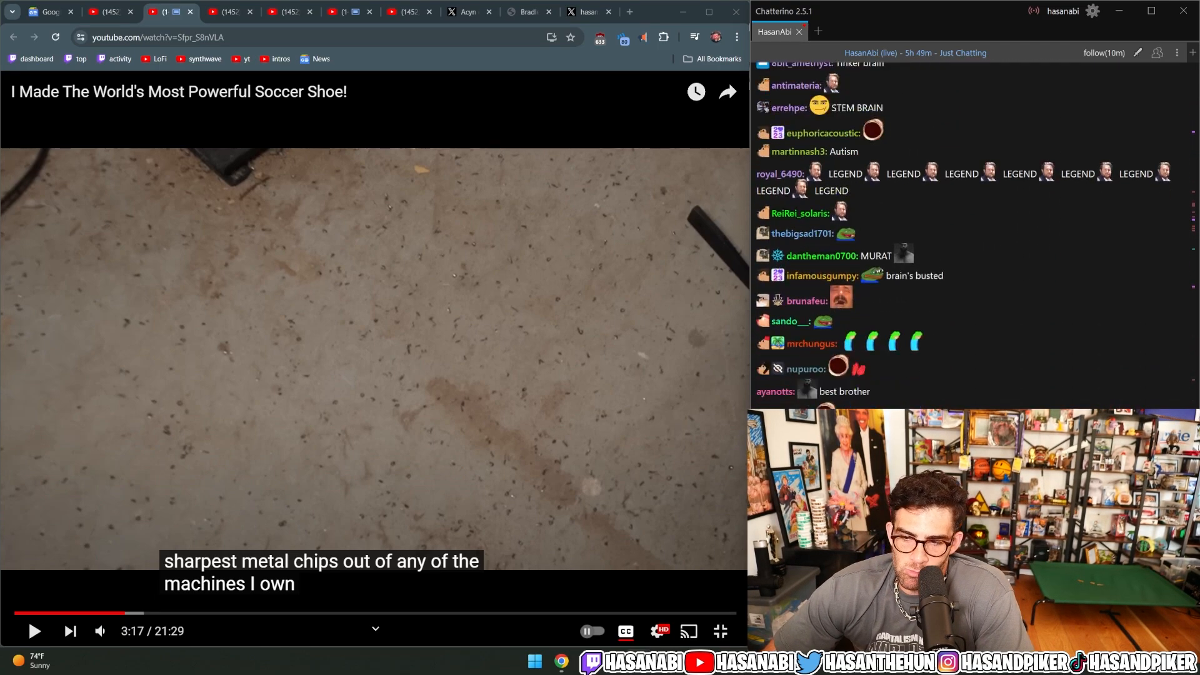
{"action": "scroll", "scroll_direction": "down", "scroll_amount": 3}
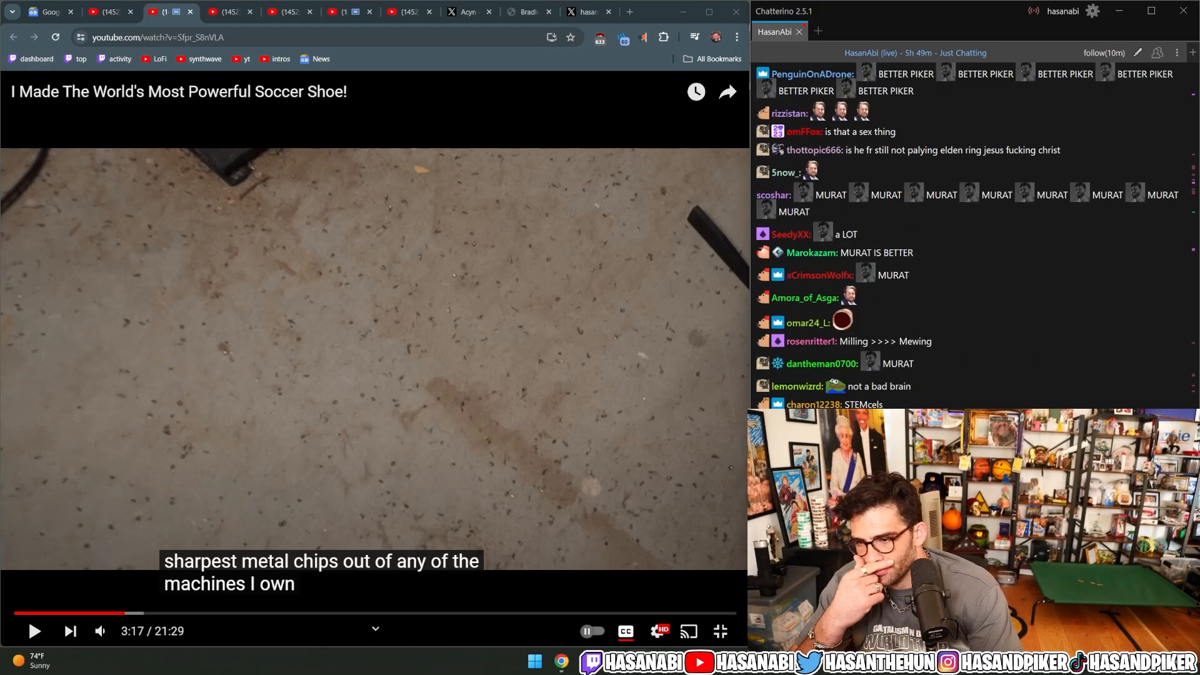
{"action": "scroll", "scroll_direction": "down", "scroll_amount": 3}
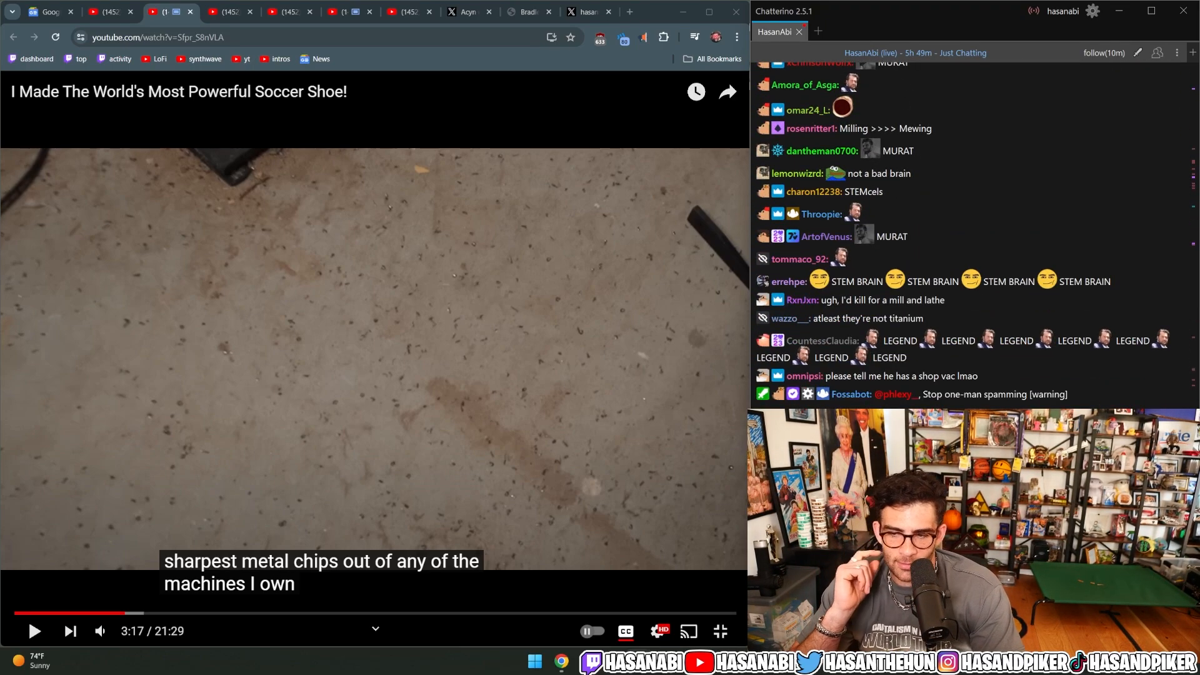
{"action": "scroll", "scroll_direction": "down", "scroll_amount": 3}
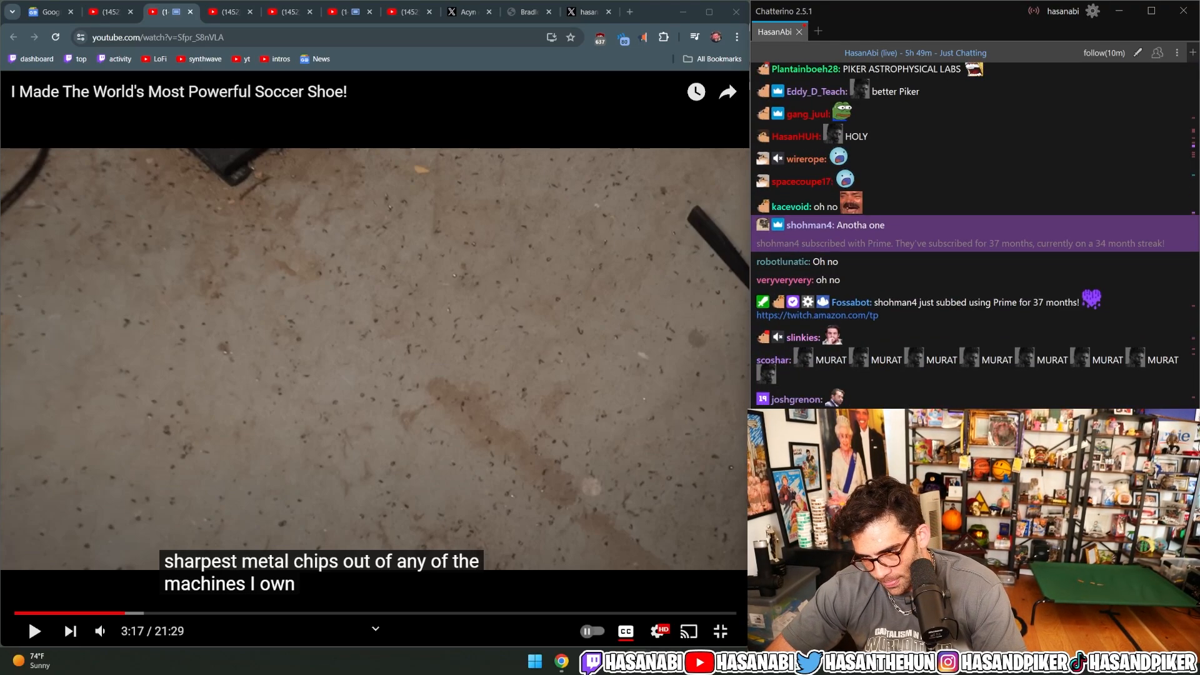
{"action": "scroll", "scroll_direction": "down", "scroll_amount": 3}
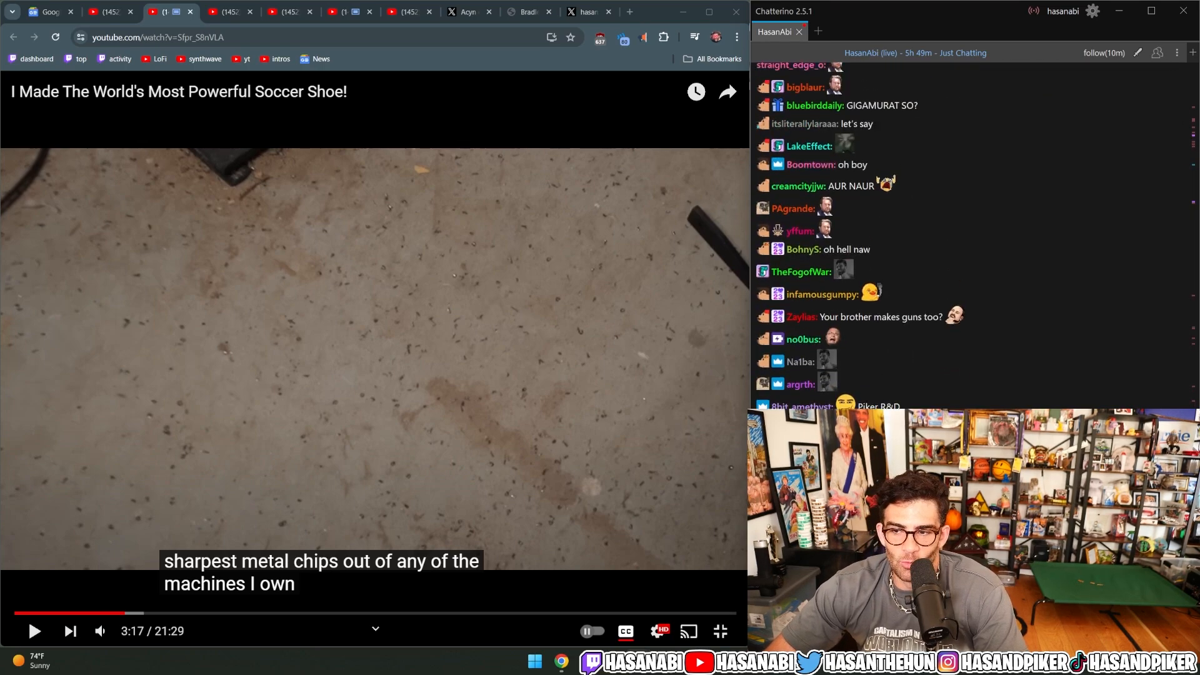
Let the video run to the first blank-round hammer test while scrolling chat
{"action": "scroll", "scroll_direction": "down", "scroll_amount": 3}
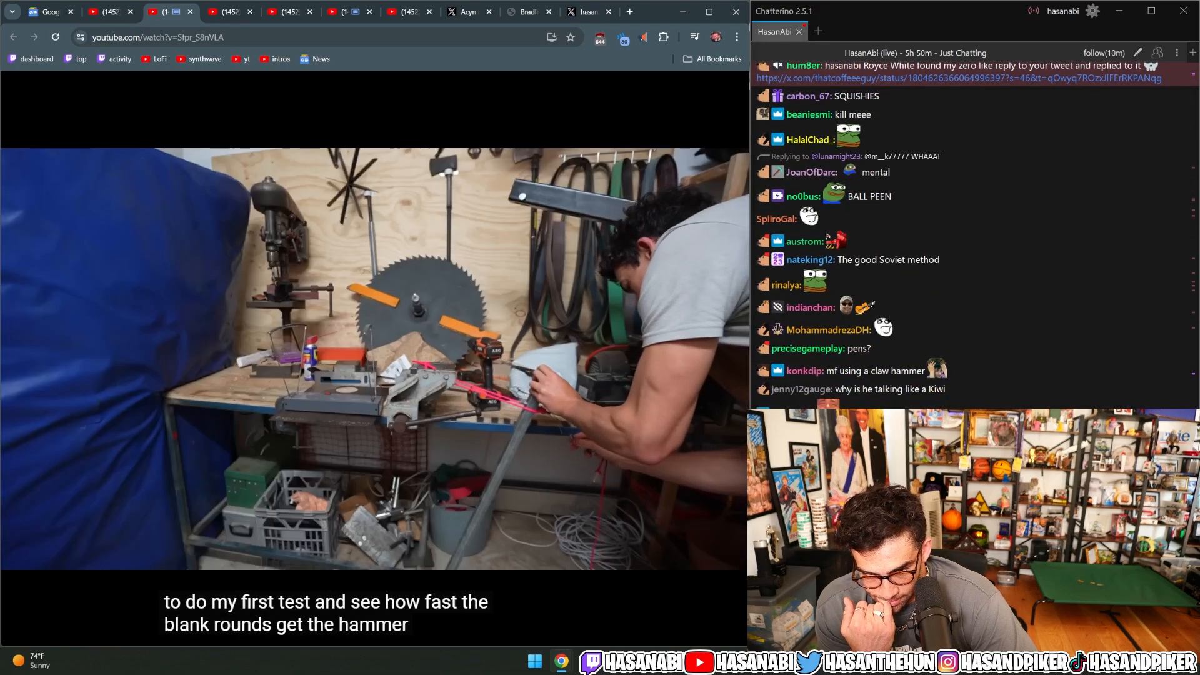
Watch through to the welding scene at 5:15 while scrolling chat
{"action": "scroll", "scroll_direction": "down", "scroll_amount": 3}
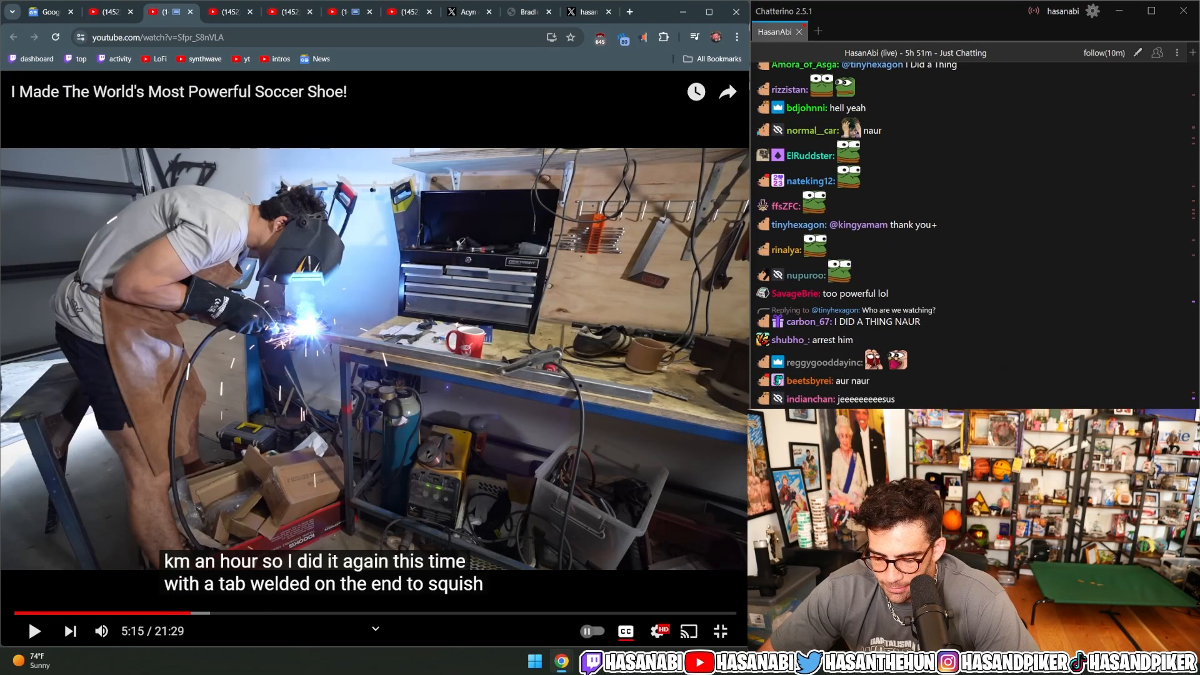
Scroll chat while the video continues to the red swing-arm rig test setup
{"action": "scroll", "scroll_direction": "down", "scroll_amount": 3}
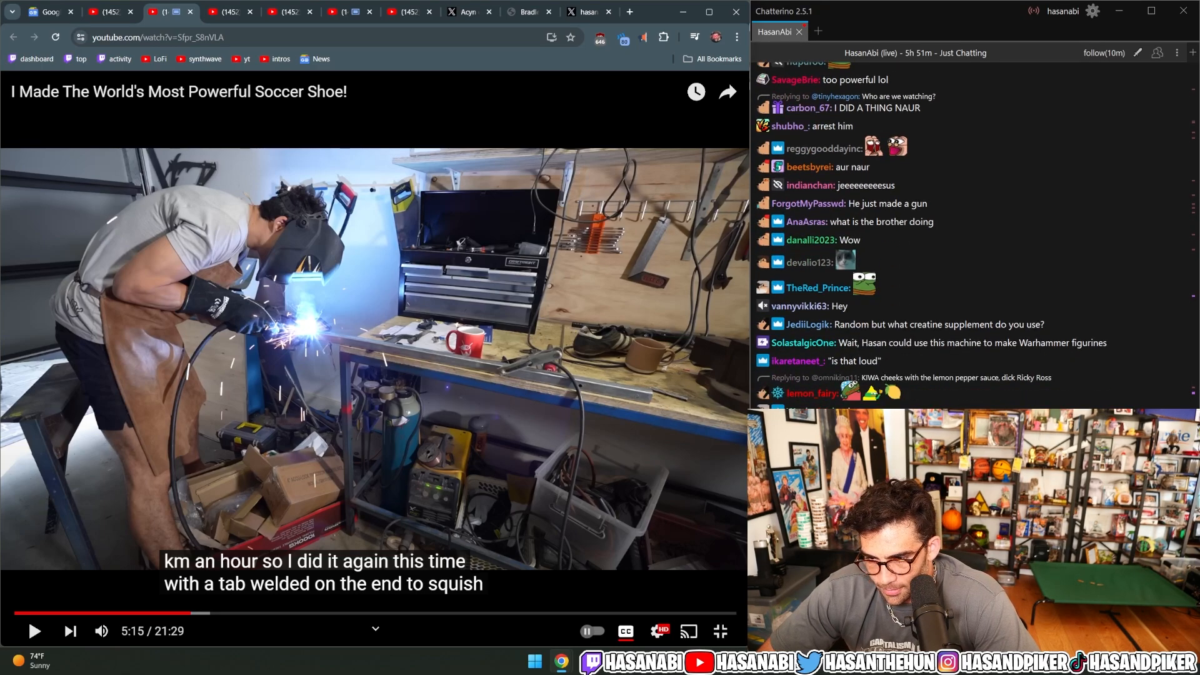
{"action": "scroll", "scroll_direction": "down", "scroll_amount": 3}
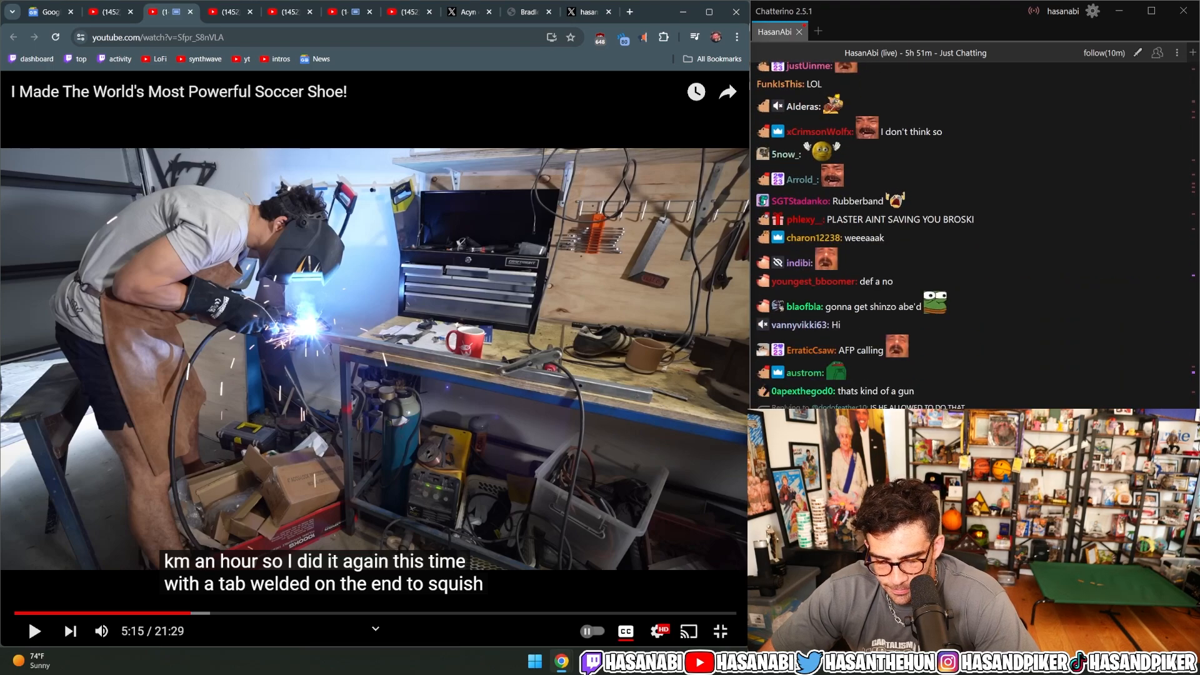
{"action": "scroll", "scroll_direction": "down", "scroll_amount": 3}
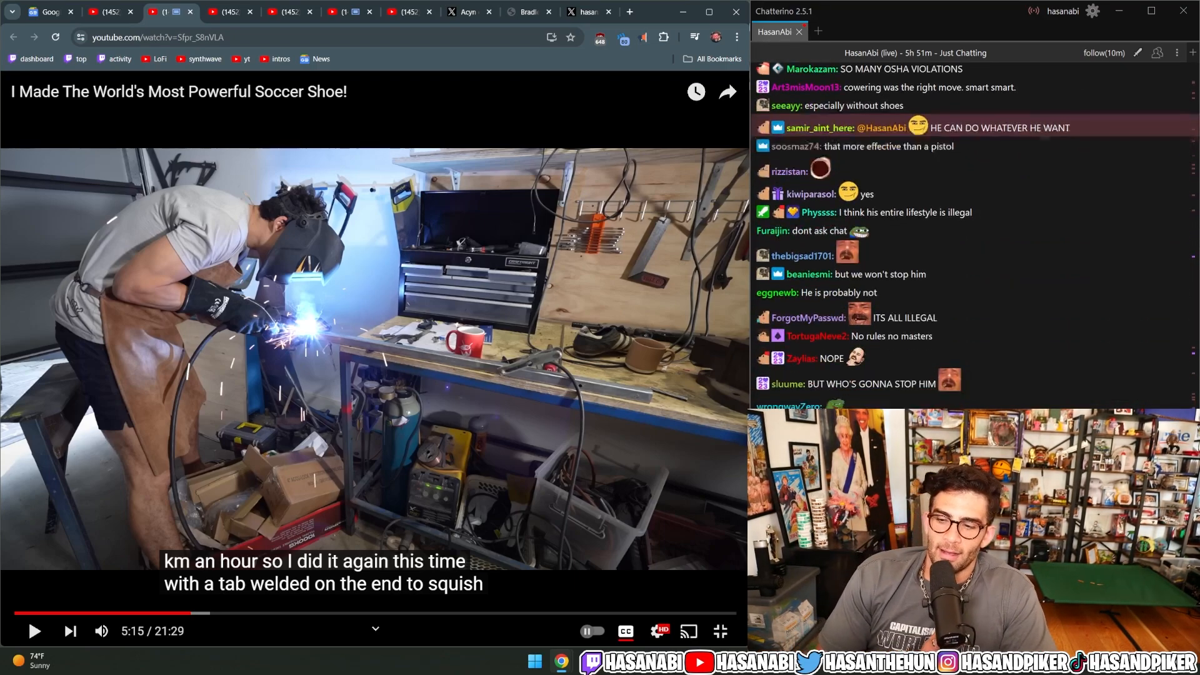
{"action": "scroll", "scroll_direction": "down", "scroll_amount": 3}
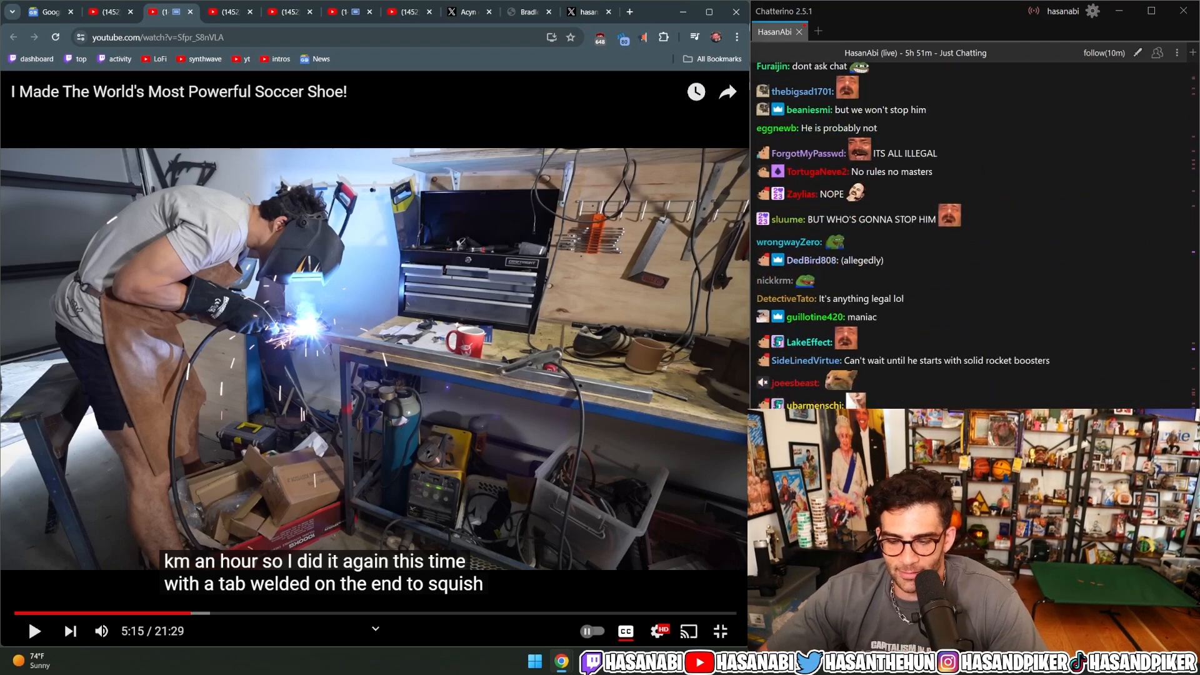
{"action": "scroll", "scroll_direction": "down", "scroll_amount": 3}
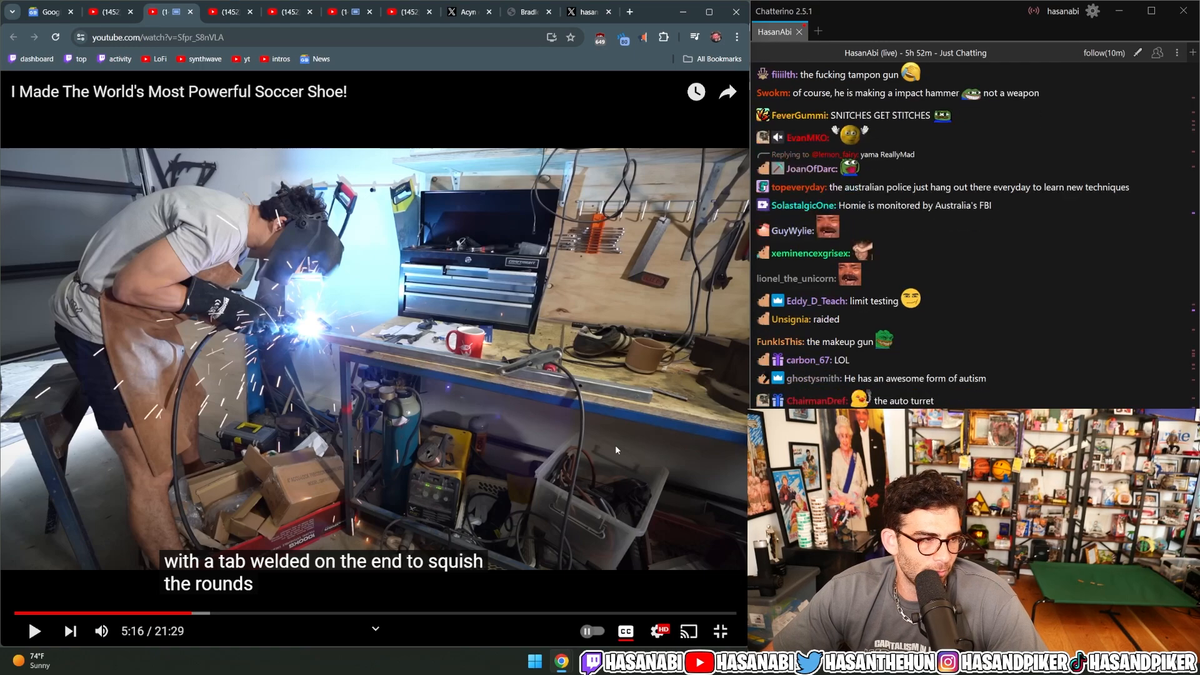
{"action": "scroll", "scroll_direction": "down", "scroll_amount": 3}
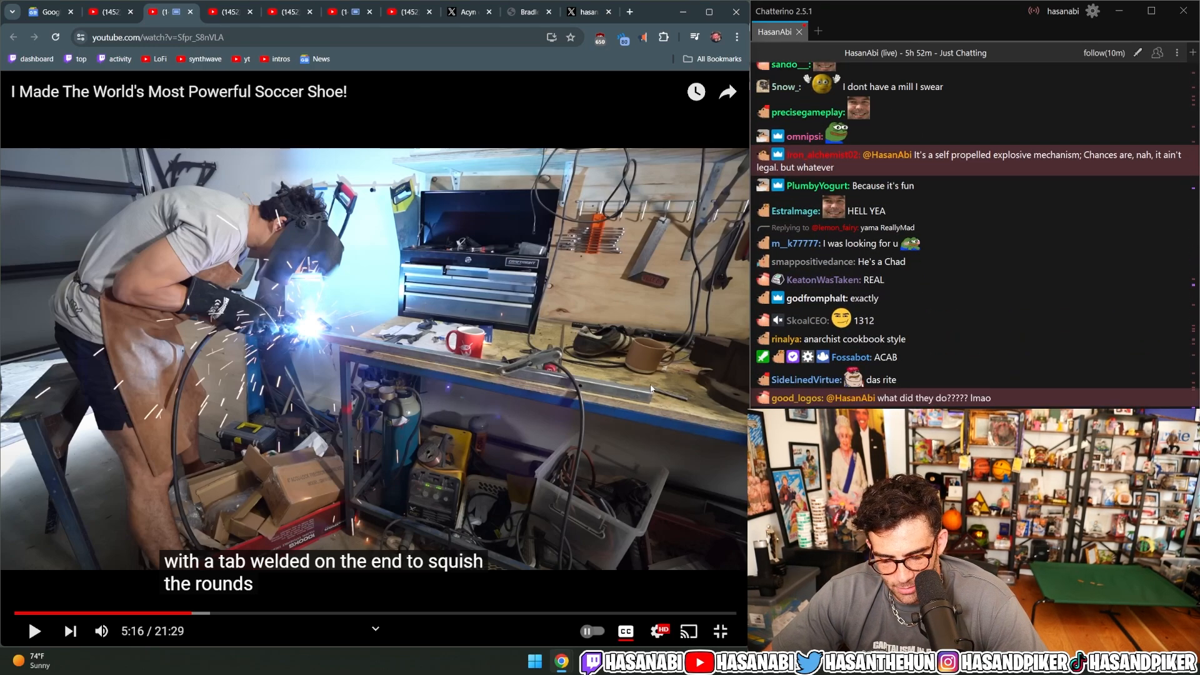
{"action": "scroll", "scroll_direction": "down", "scroll_amount": 3}
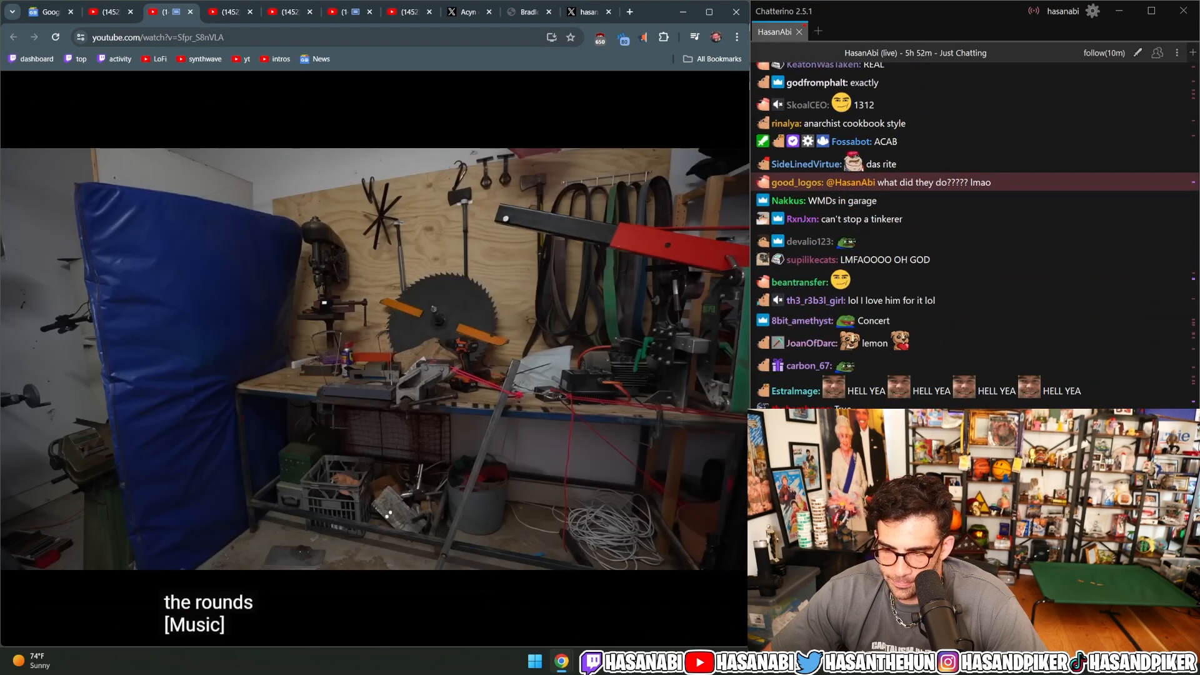
Scroll chat while the video reaches the T-shaped firing pin part
{"action": "scroll", "scroll_direction": "down", "scroll_amount": 3}
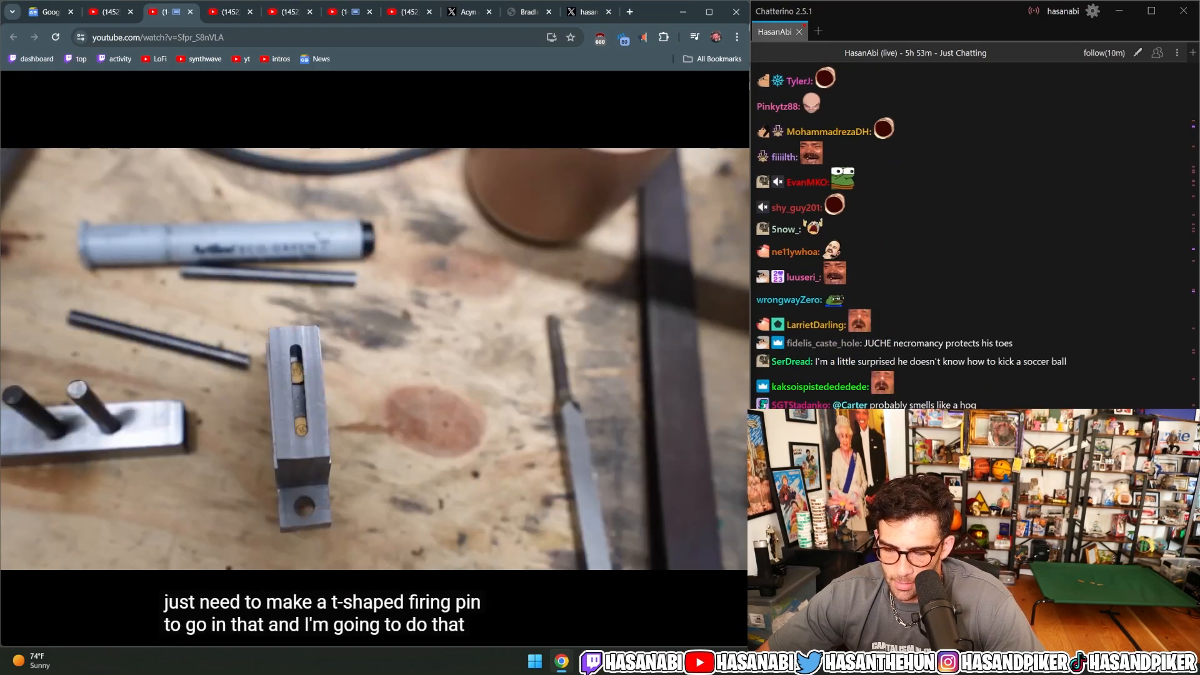
Pause the video at 6:53 on the tool steel shot, then scroll chat
{"action": "left_click", "coordinate": [375, 360]}
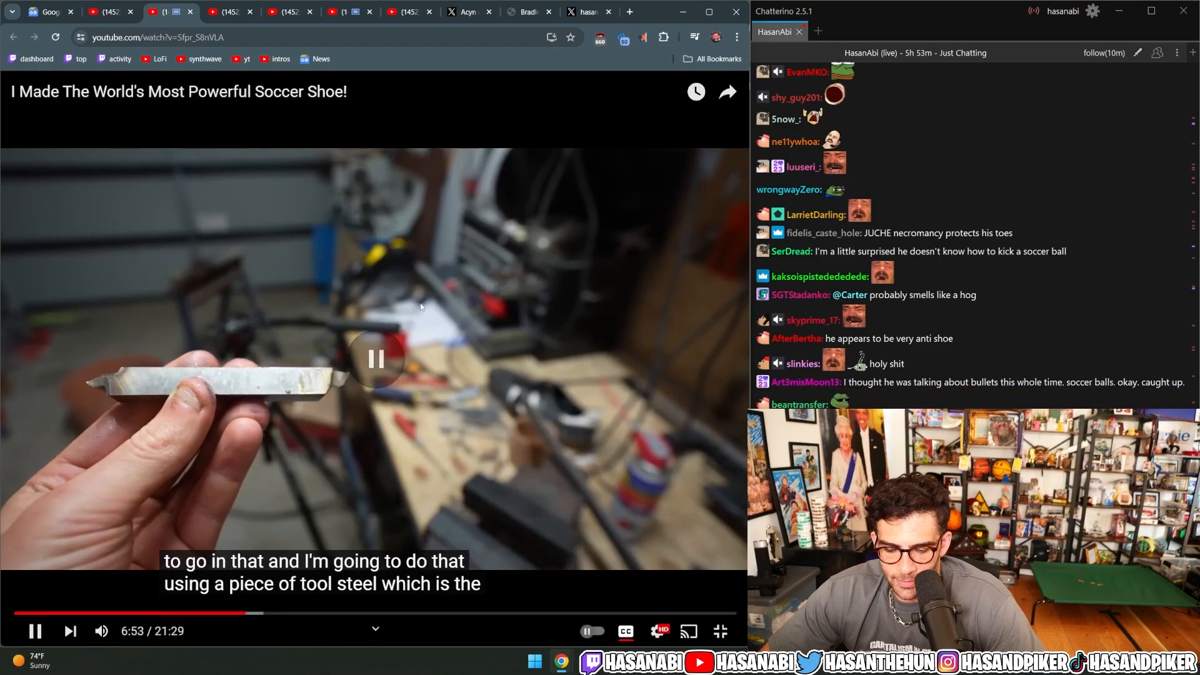
{"action": "left_click", "coordinate": [34, 630]}
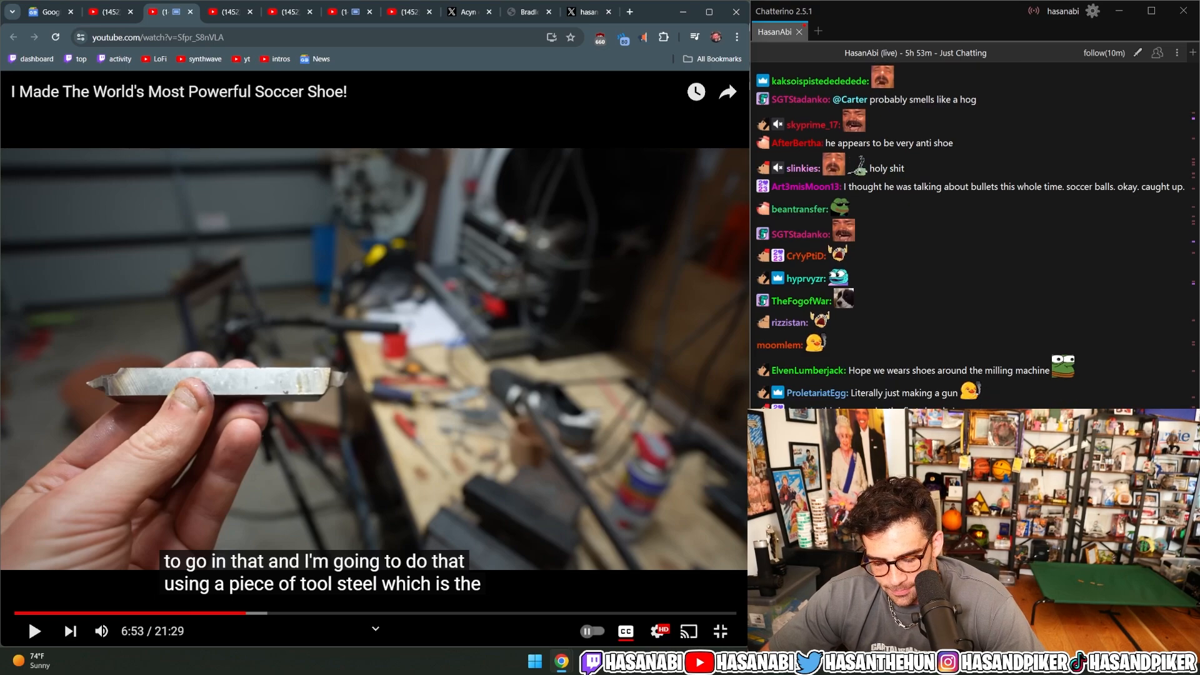
{"action": "scroll", "scroll_direction": "down", "scroll_amount": 3}
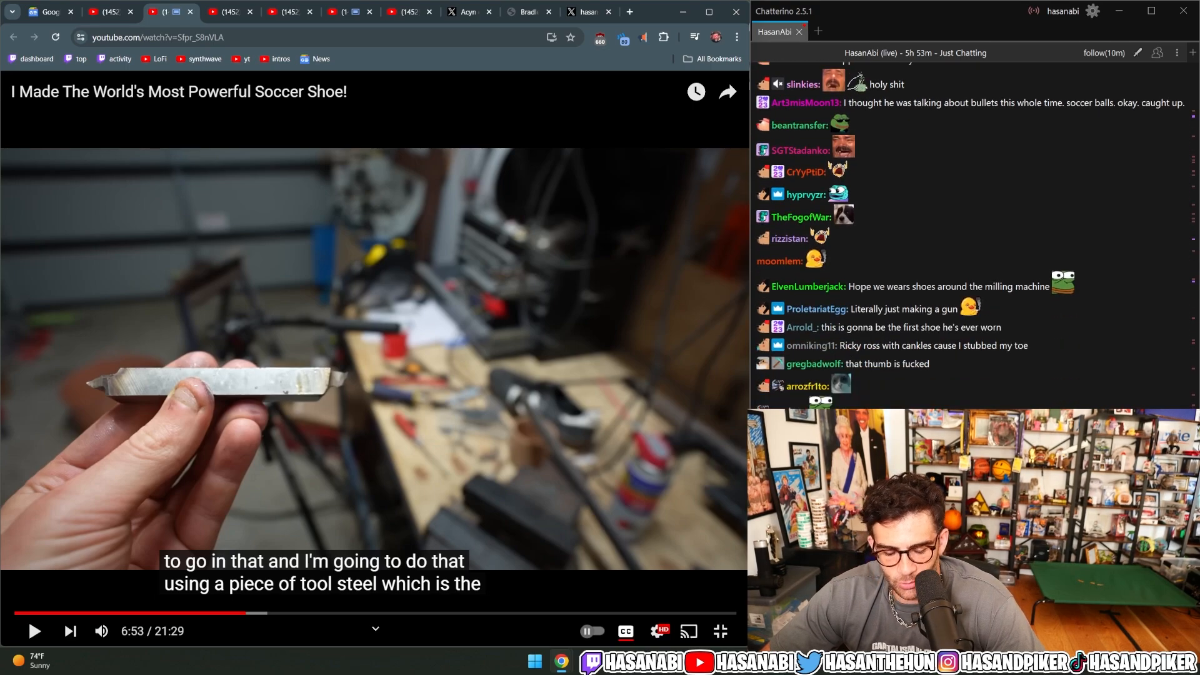
{"action": "scroll", "scroll_direction": "down", "scroll_amount": 3}
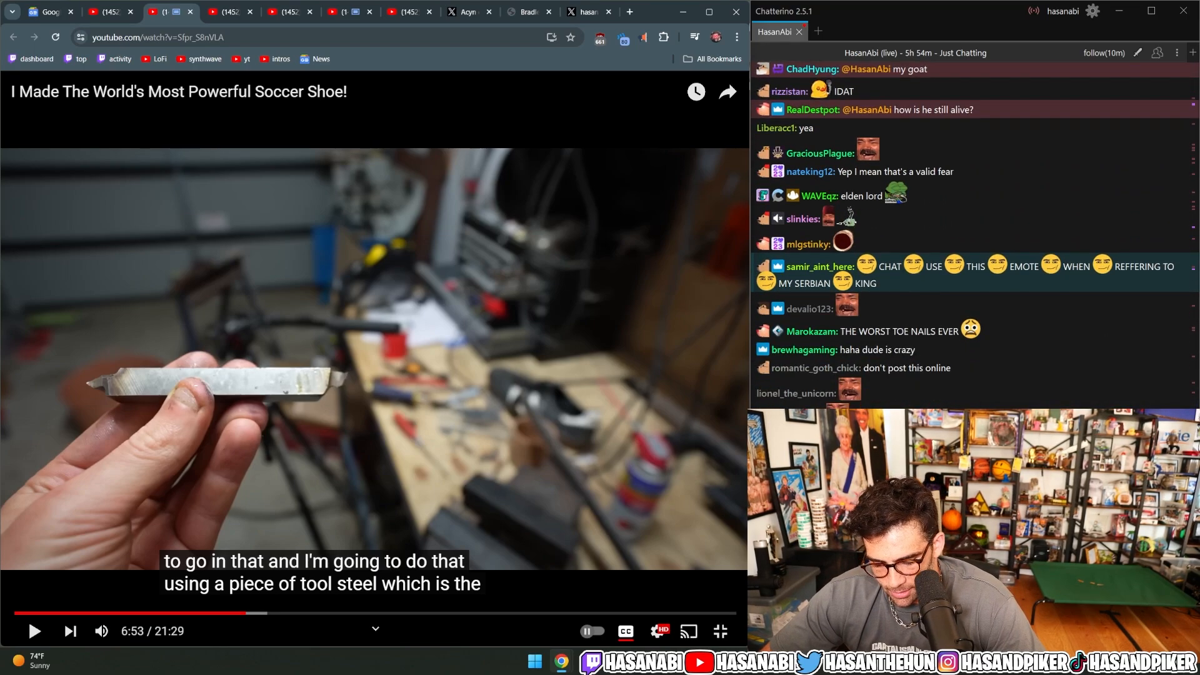
{"action": "scroll", "scroll_direction": "down", "scroll_amount": 3}
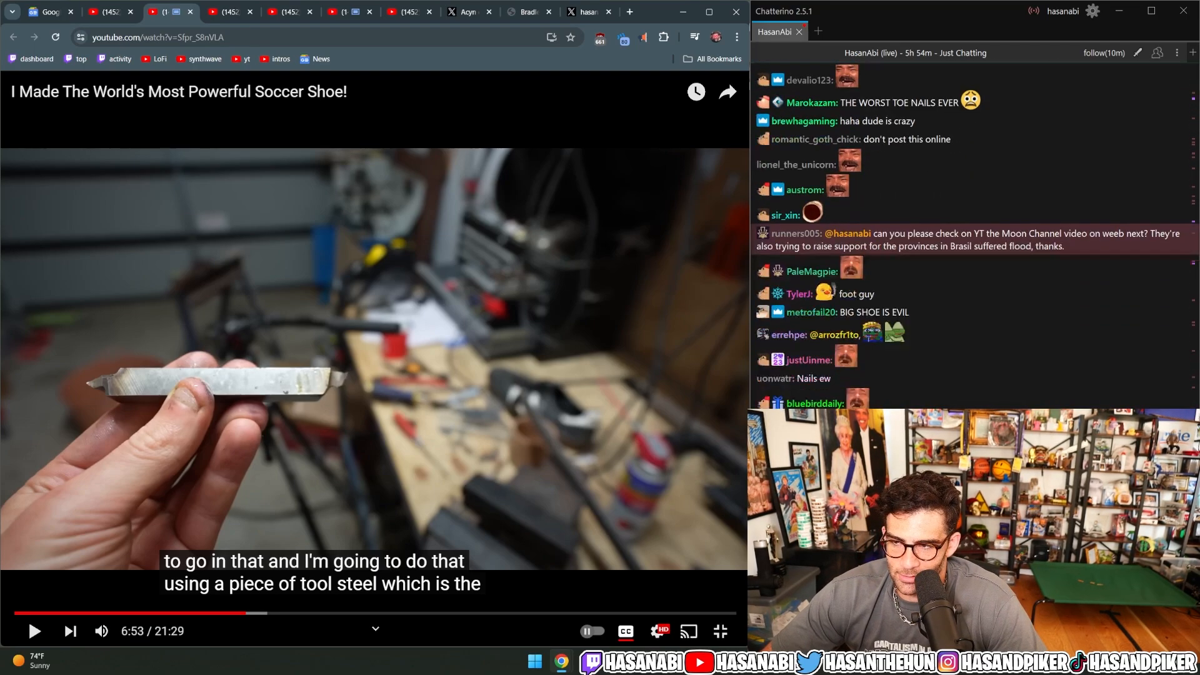
{"action": "scroll", "scroll_direction": "down", "scroll_amount": 3}
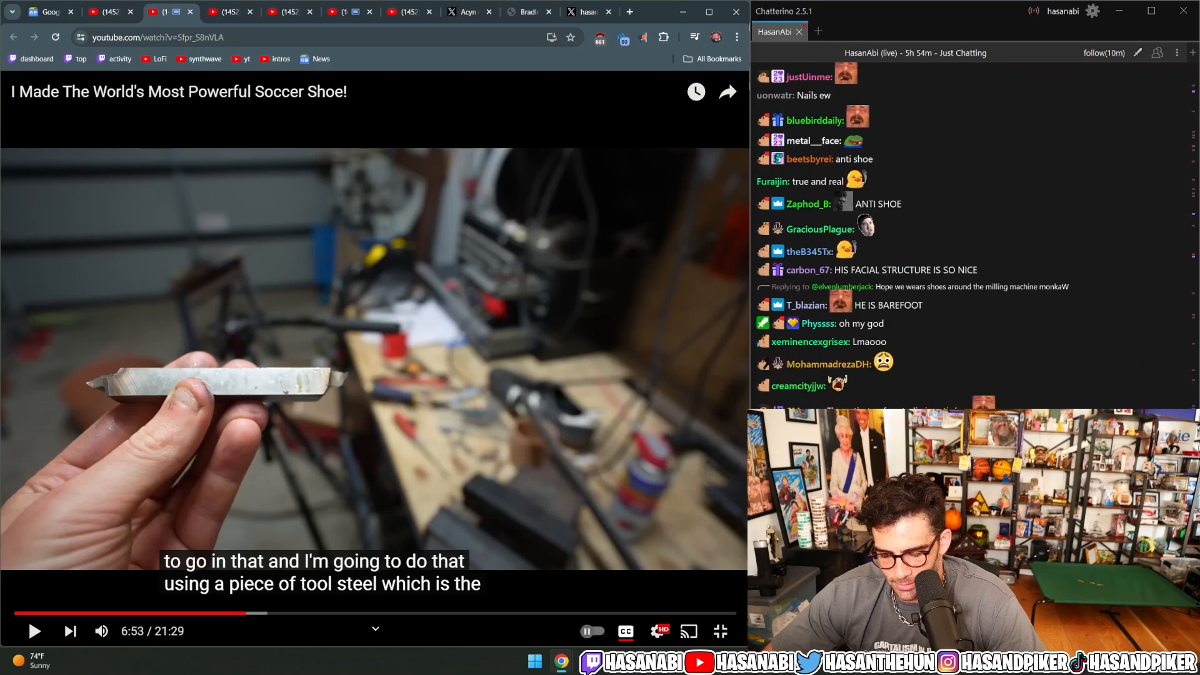
{"action": "left_click", "coordinate": [375, 360]}
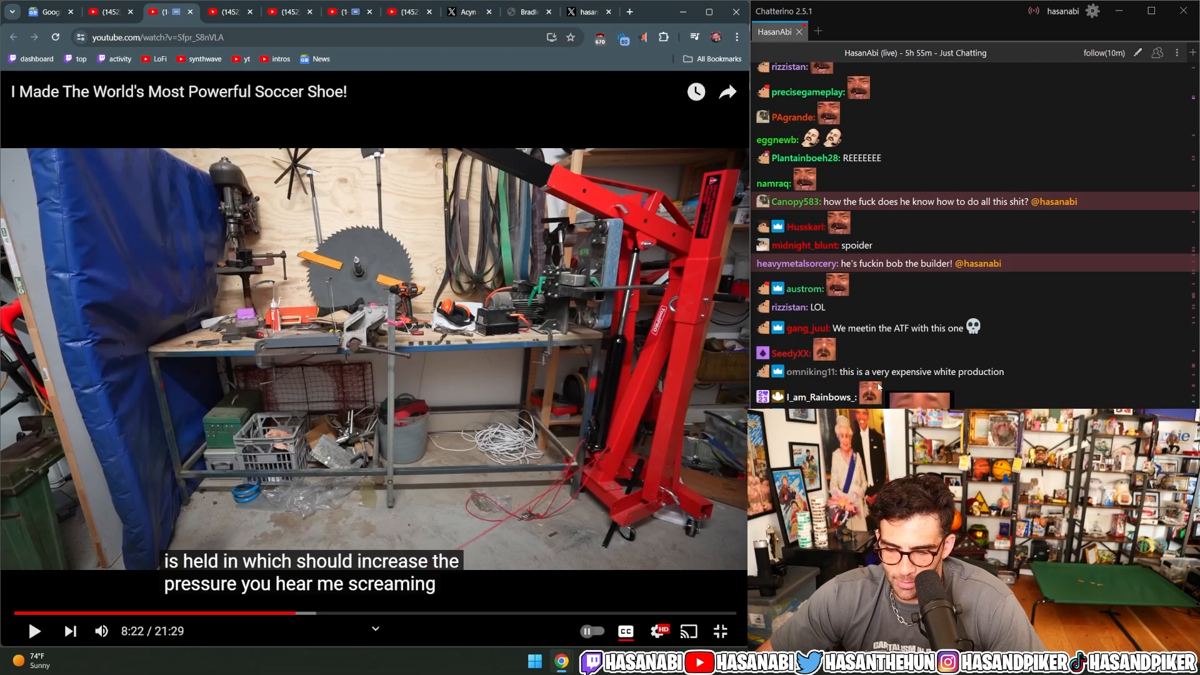
{"action": "scroll", "scroll_direction": "down", "scroll_amount": 3}
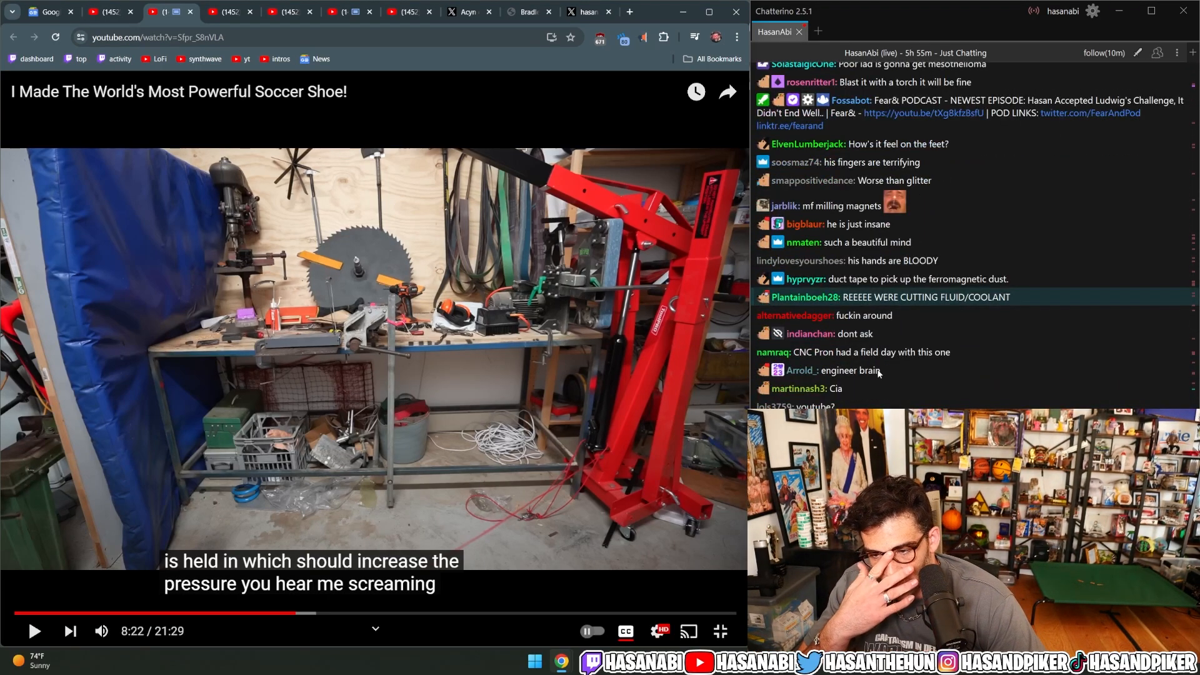
{"action": "scroll", "scroll_direction": "down", "scroll_amount": 3}
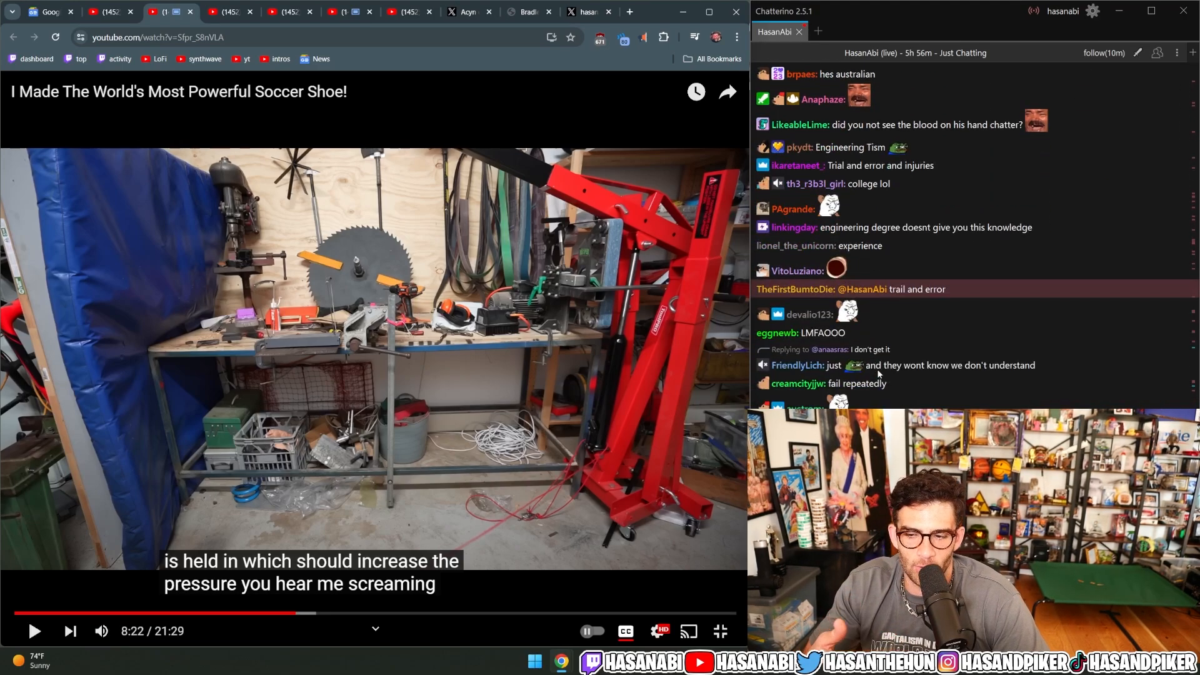
{"action": "scroll", "scroll_direction": "down", "scroll_amount": 3}
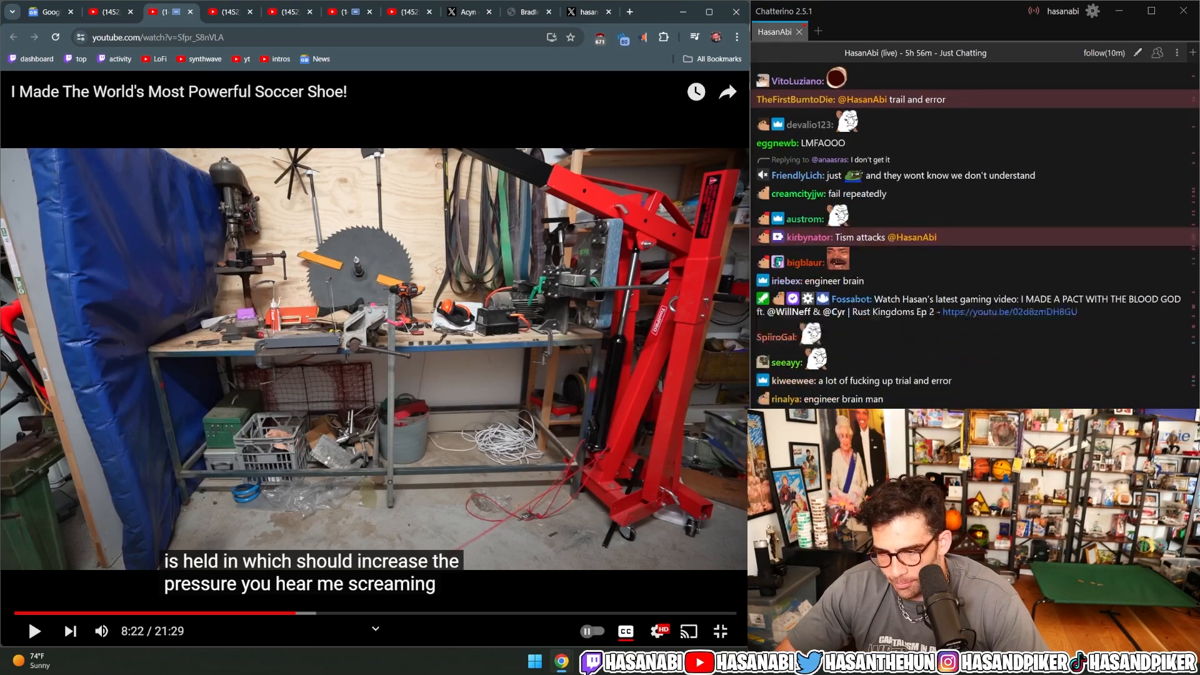
{"action": "scroll", "scroll_direction": "down", "scroll_amount": 3}
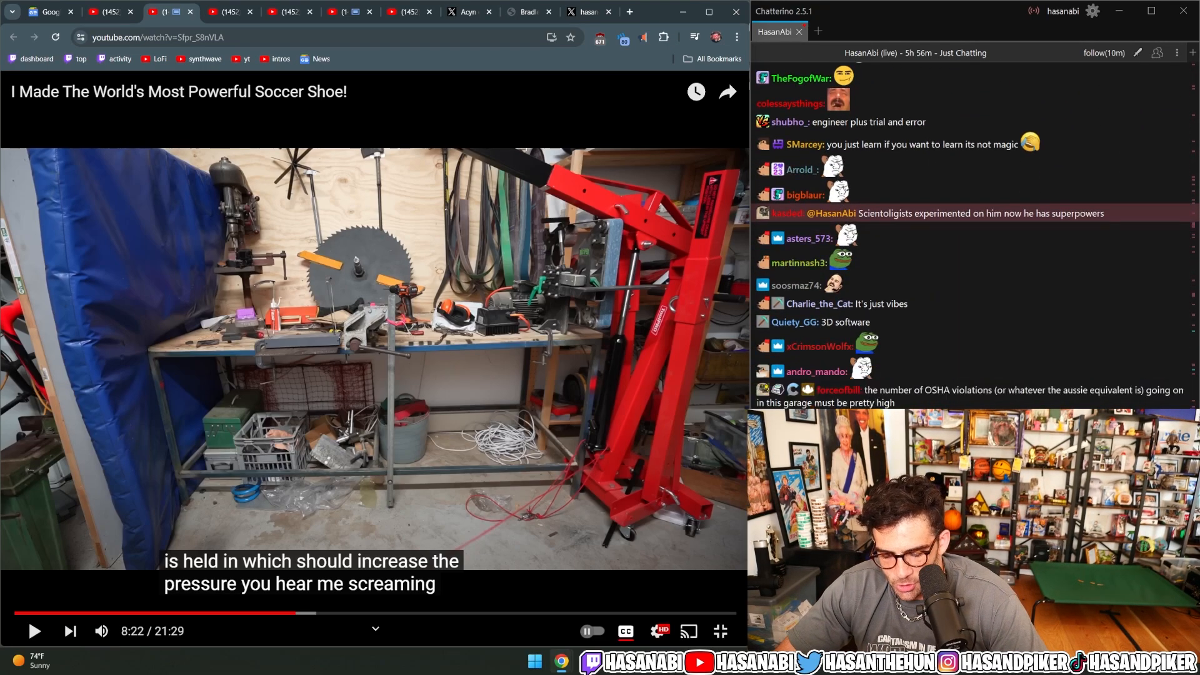
{"action": "scroll", "scroll_direction": "down", "scroll_amount": 3}
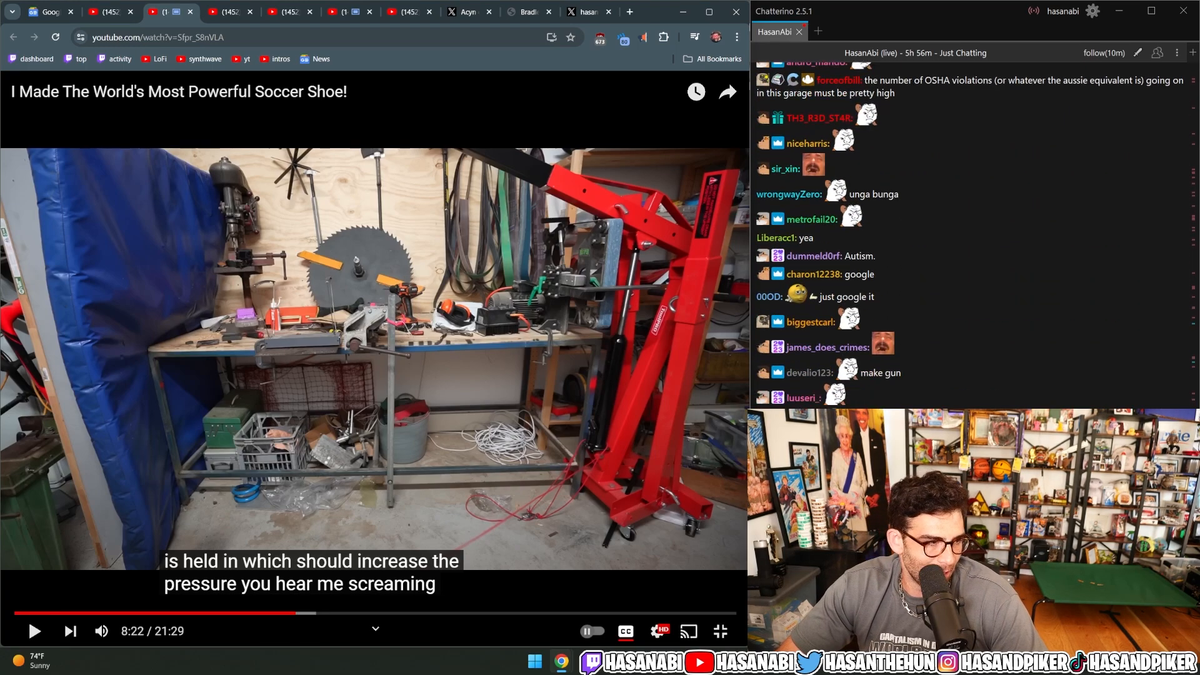
{"action": "scroll", "scroll_direction": "down", "scroll_amount": 3}
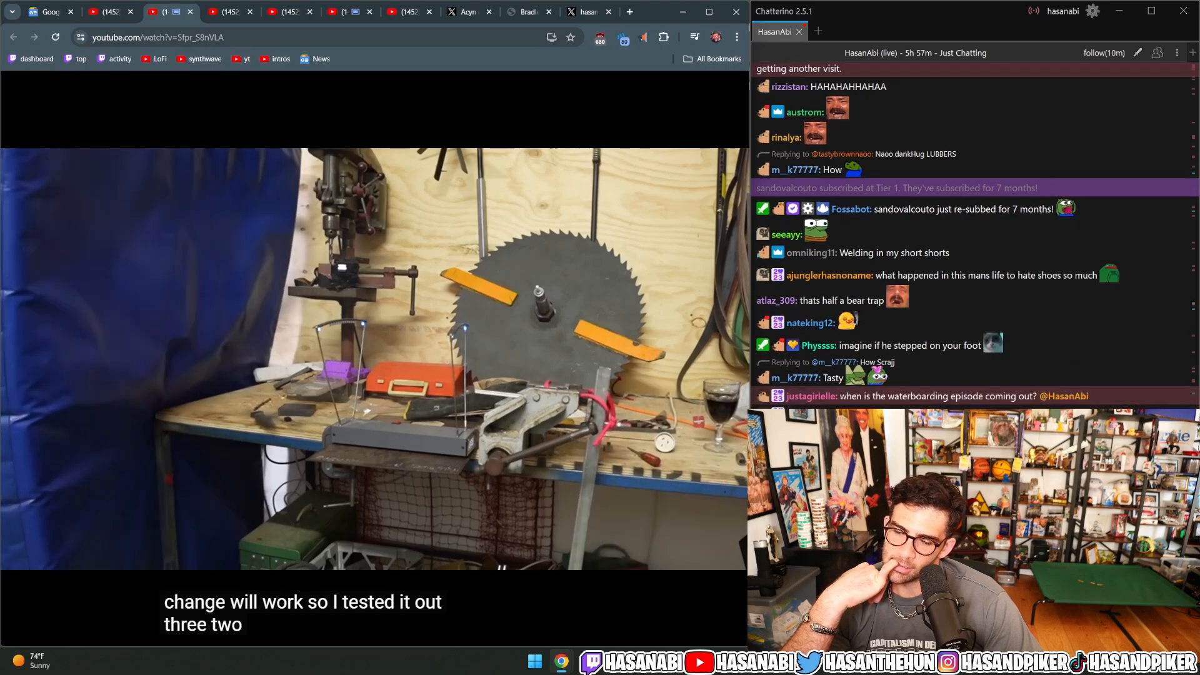
{"action": "mouse_move", "coordinate": [647, 446]}
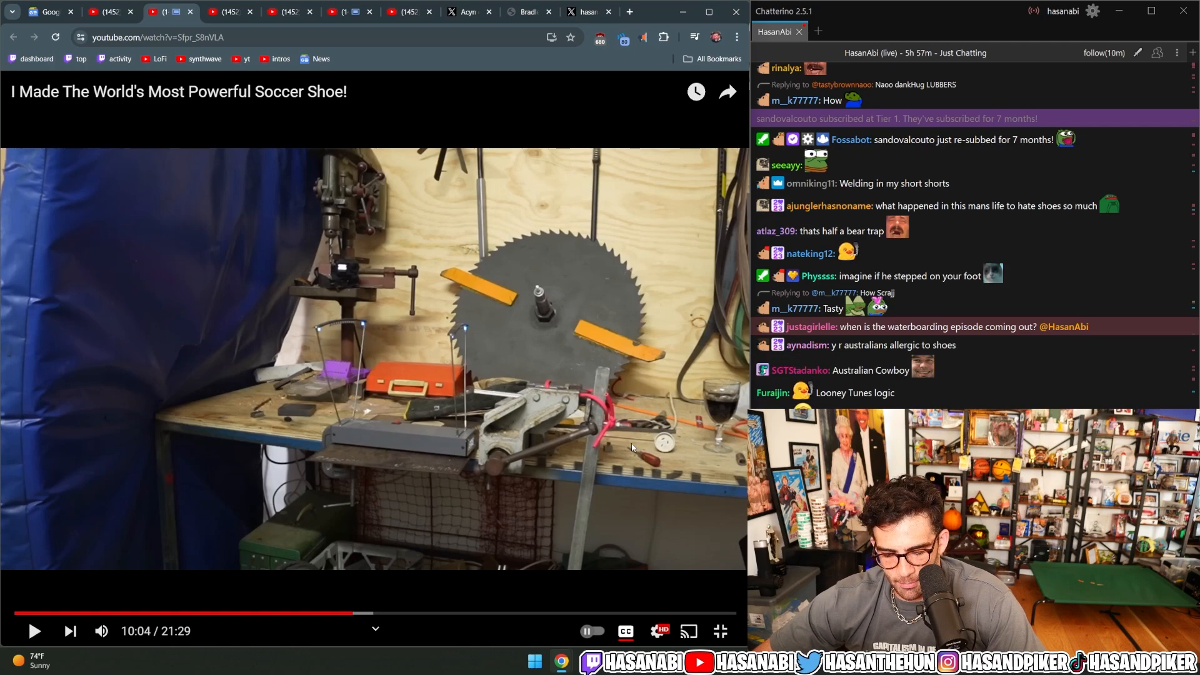
Scroll chat as playback runs from 10:04 to the welded mechanism close-up at 10:10
{"action": "scroll", "scroll_direction": "down", "scroll_amount": 3}
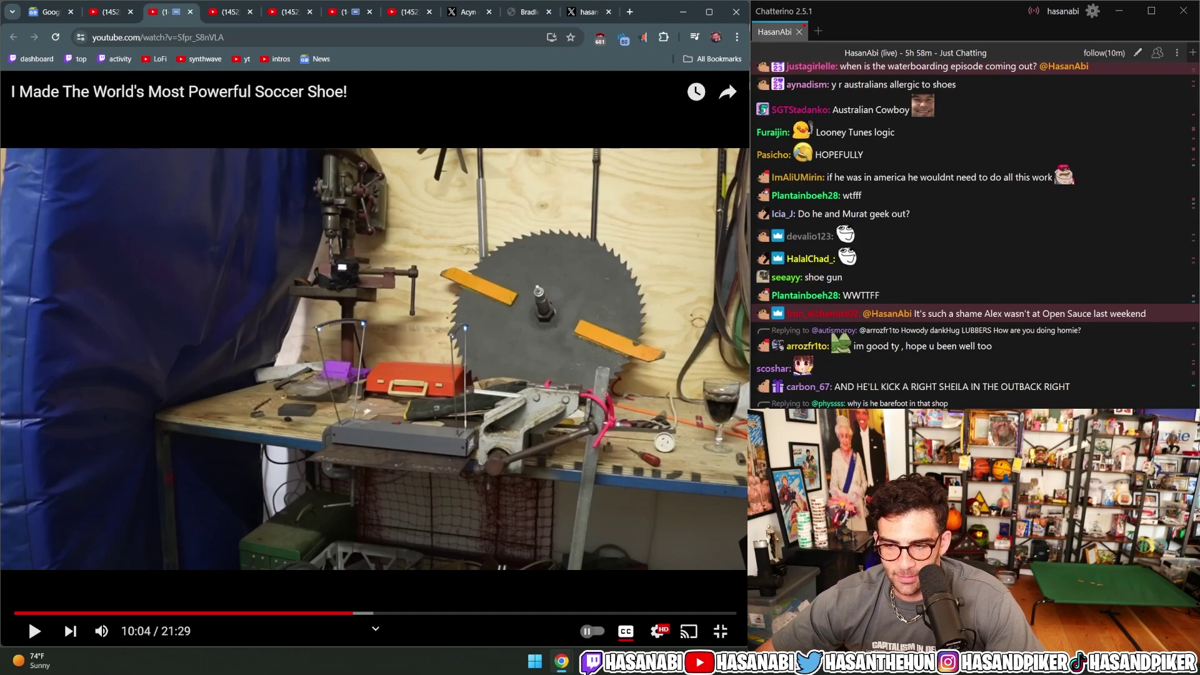
{"action": "scroll", "scroll_direction": "down", "scroll_amount": 3}
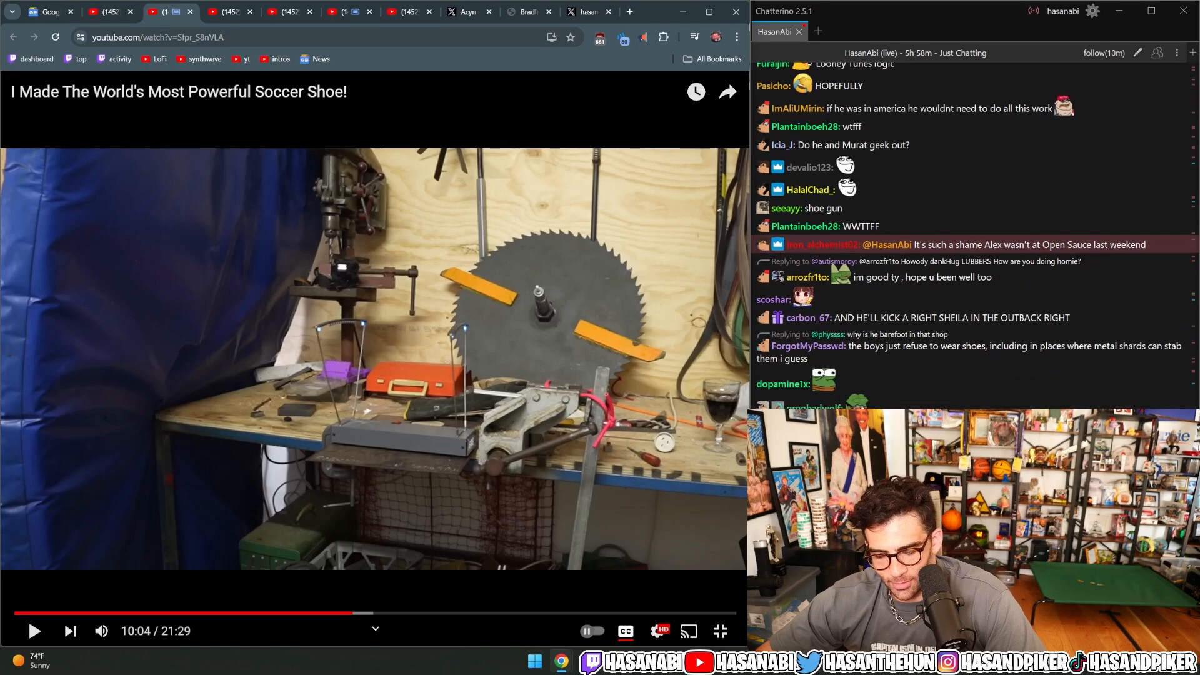
{"action": "scroll", "scroll_direction": "down", "scroll_amount": 3}
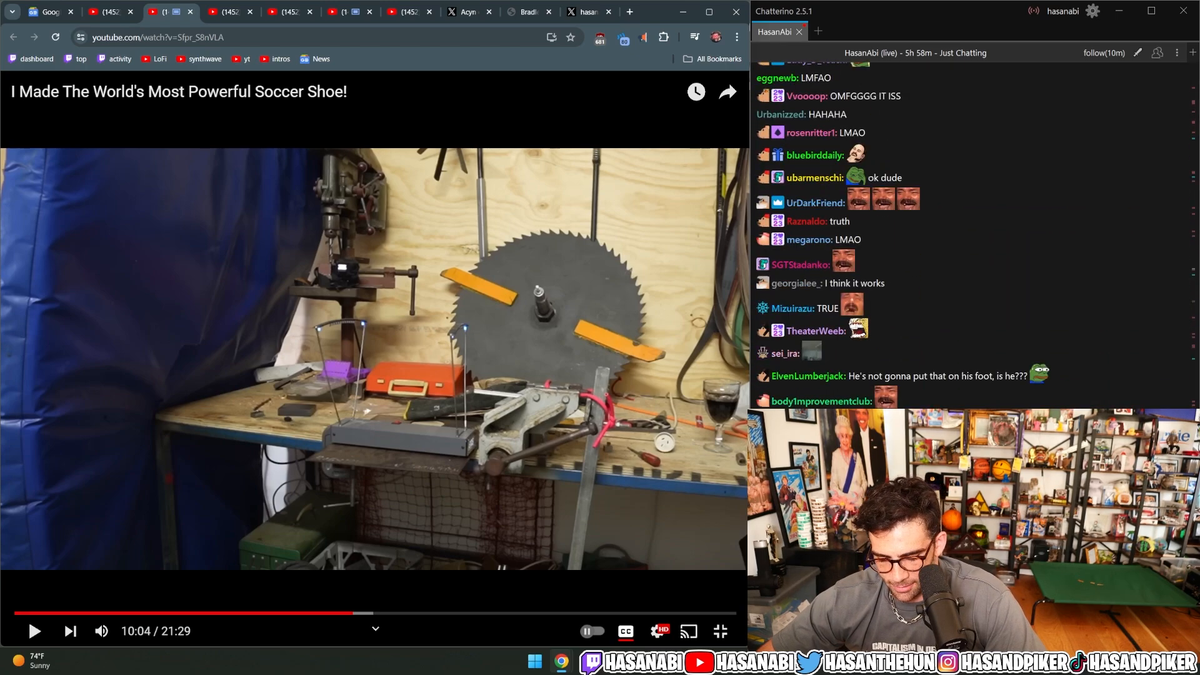
{"action": "scroll", "scroll_direction": "down", "scroll_amount": 3}
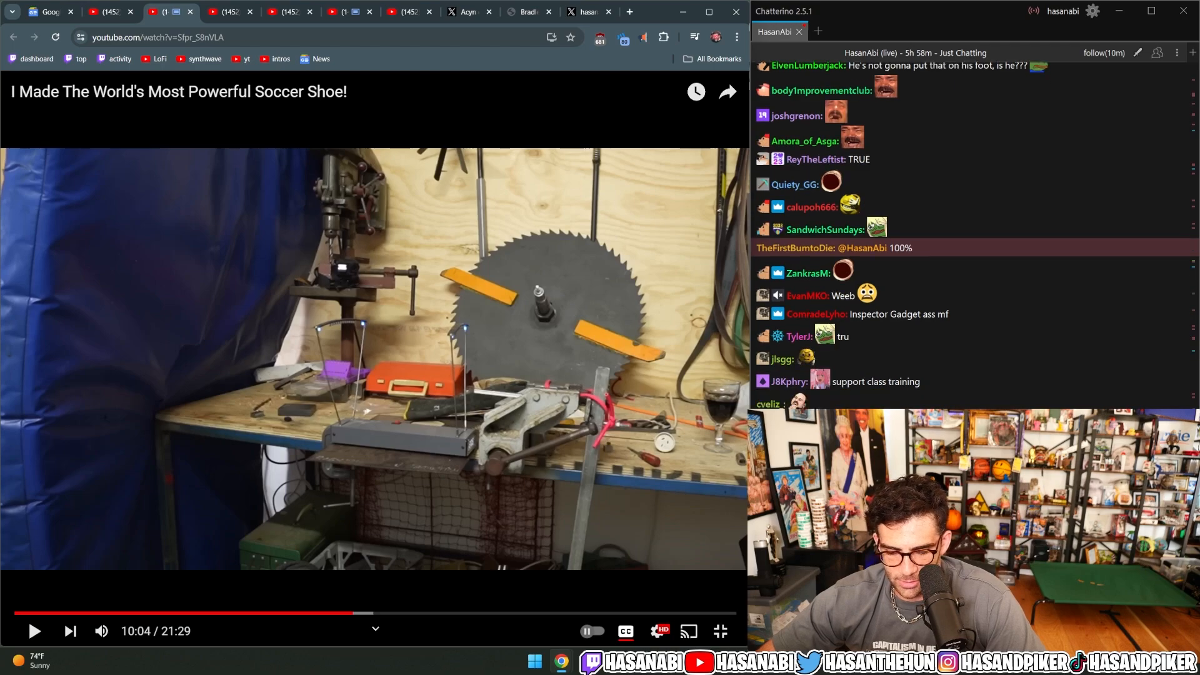
{"action": "scroll", "scroll_direction": "down", "scroll_amount": 3}
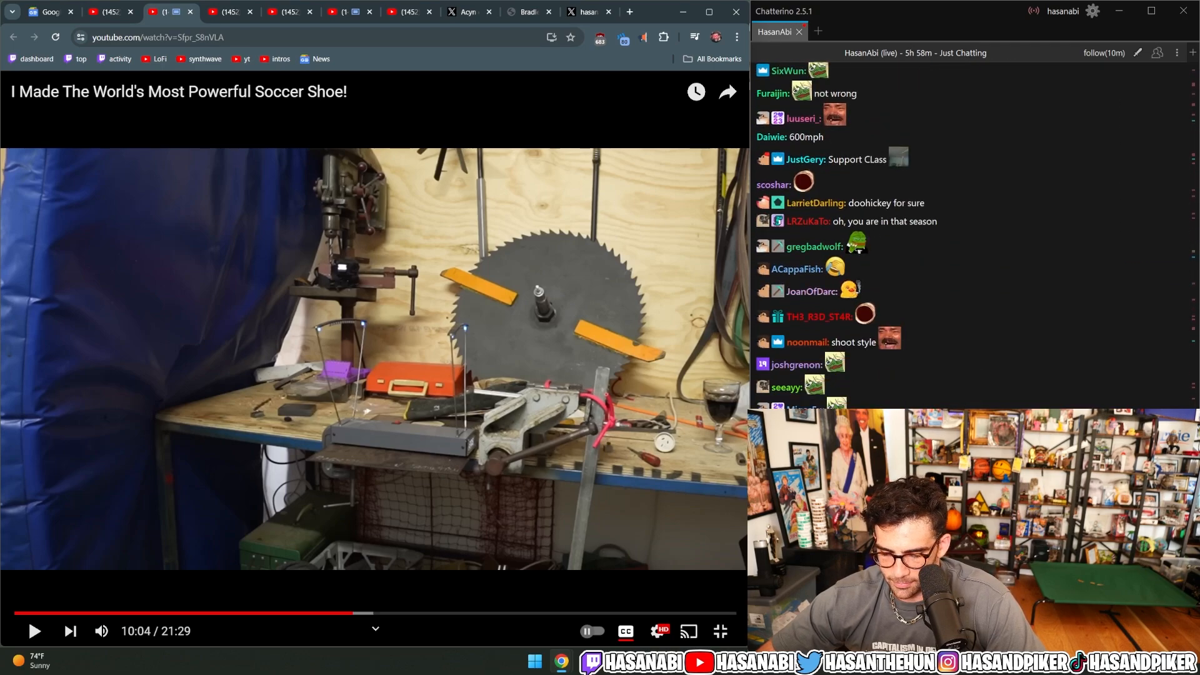
{"action": "scroll", "scroll_direction": "down", "scroll_amount": 3}
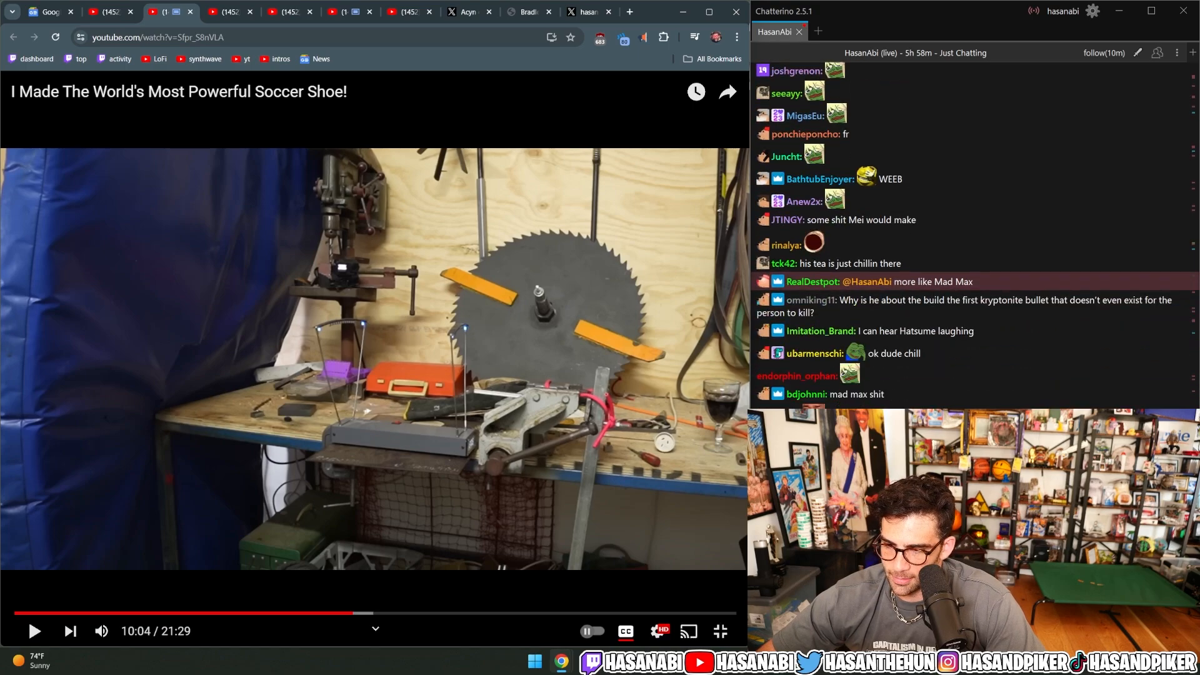
{"action": "scroll", "scroll_direction": "down", "scroll_amount": 3}
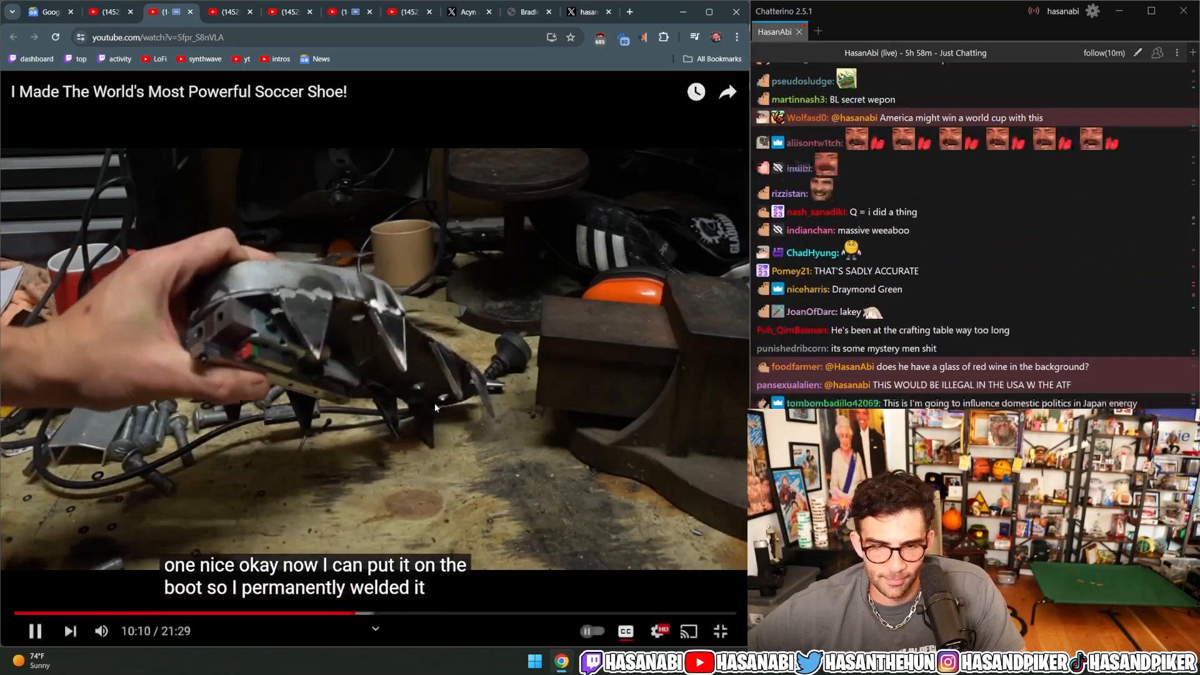
{"action": "left_click", "coordinate": [34, 630]}
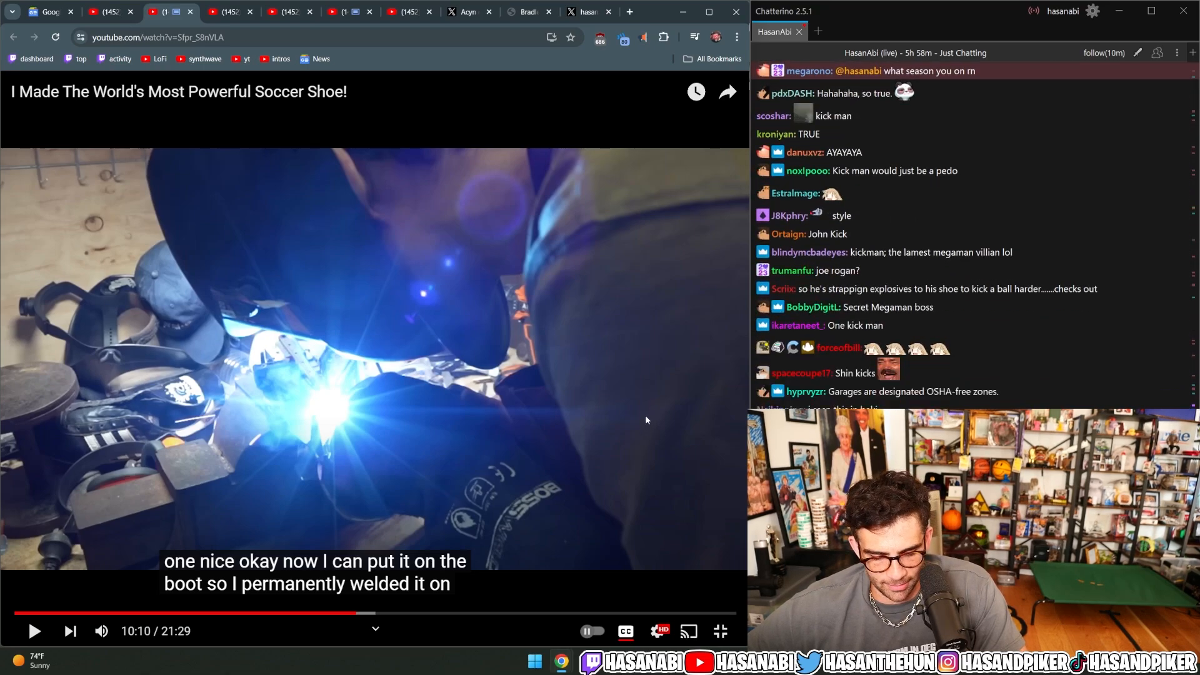
{"action": "scroll", "scroll_direction": "down", "scroll_amount": 3}
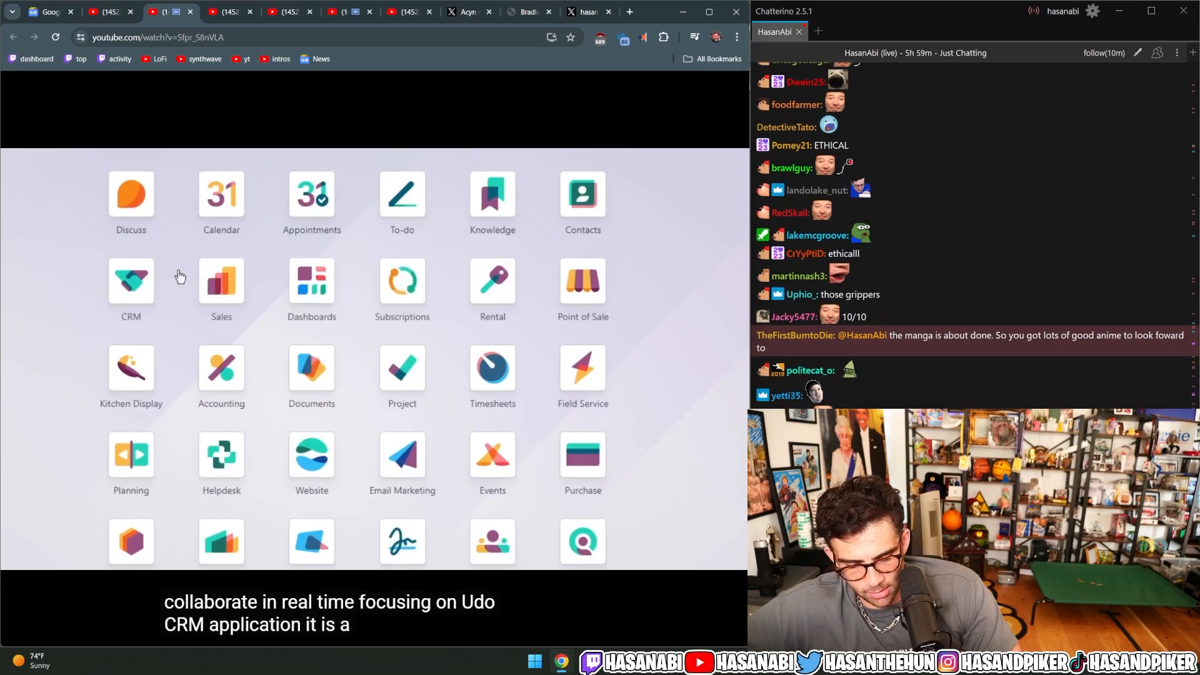
Click through the Odoo CRM sponsor segment, stopping at 11:26
{"action": "left_click", "coordinate": [130, 279]}
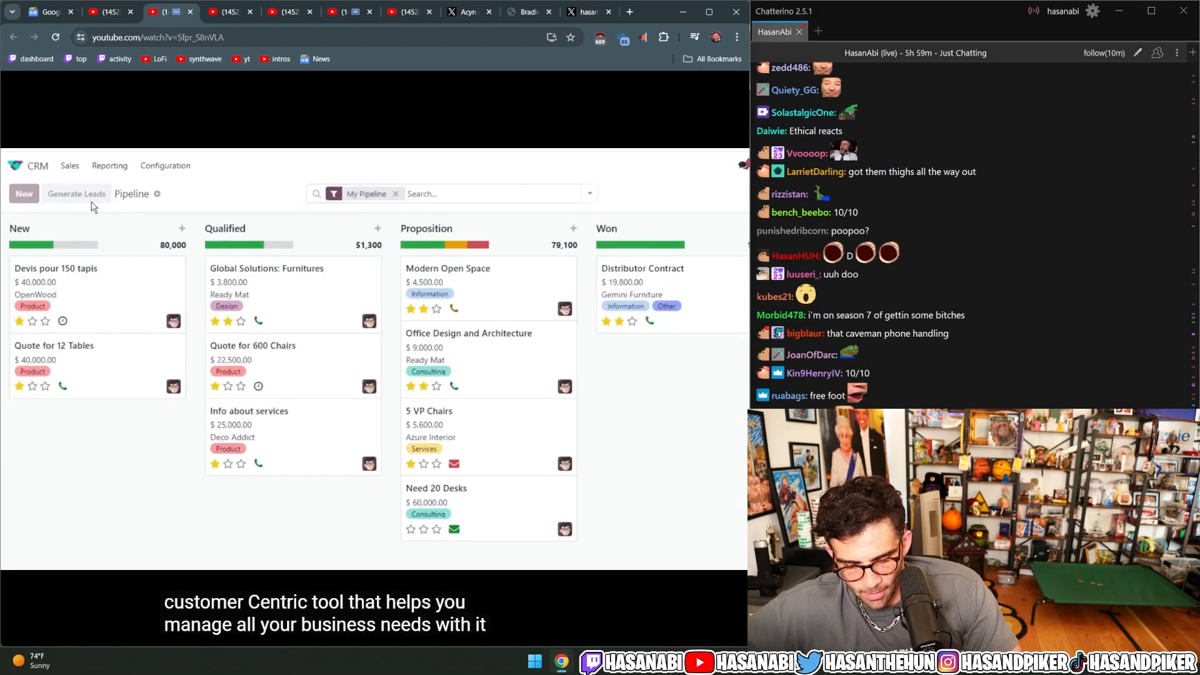
{"action": "left_click", "coordinate": [267, 268]}
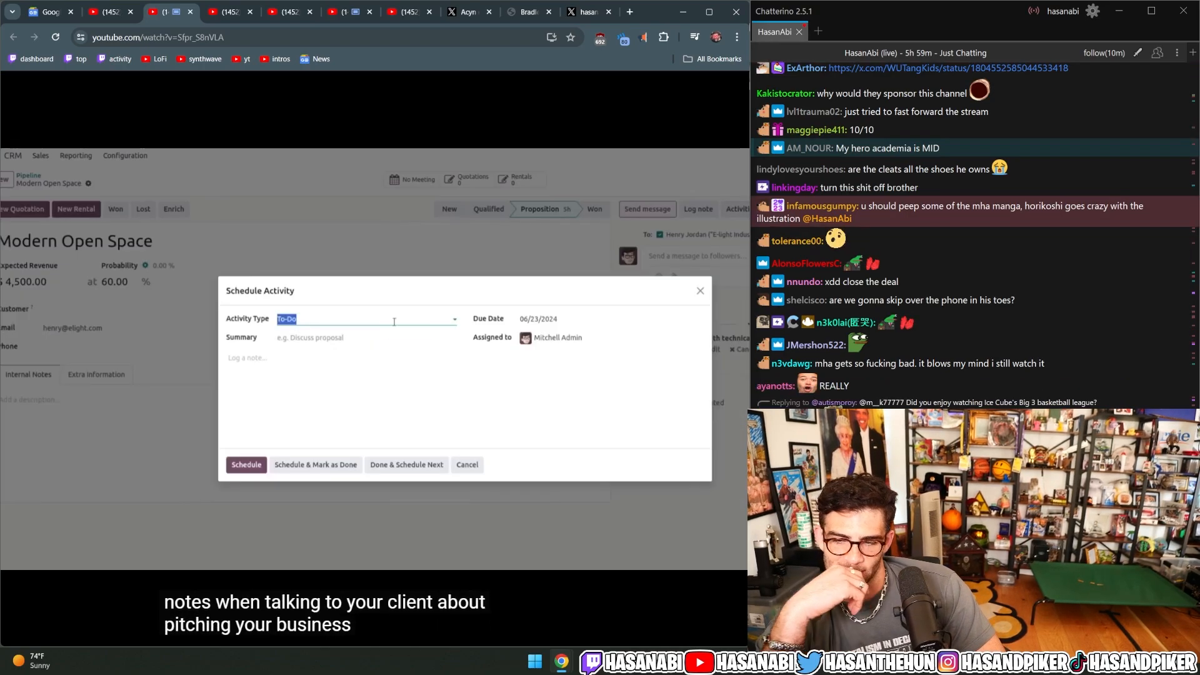
{"action": "left_click", "coordinate": [368, 318]}
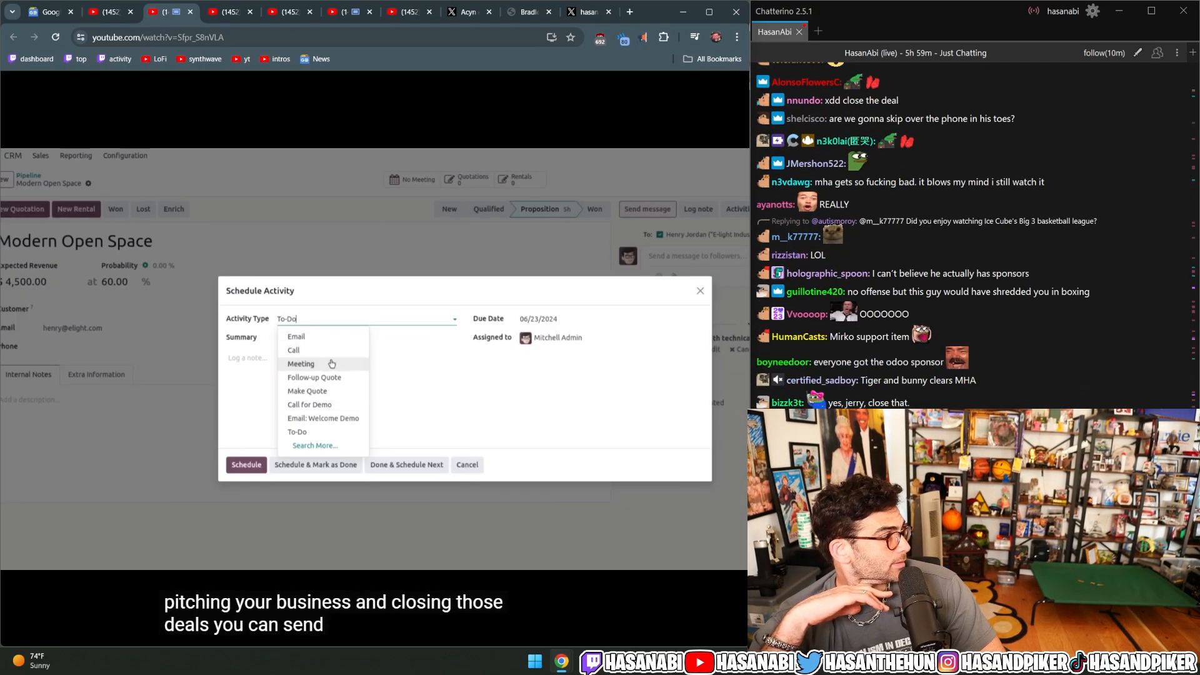
{"action": "left_click", "coordinate": [293, 350]}
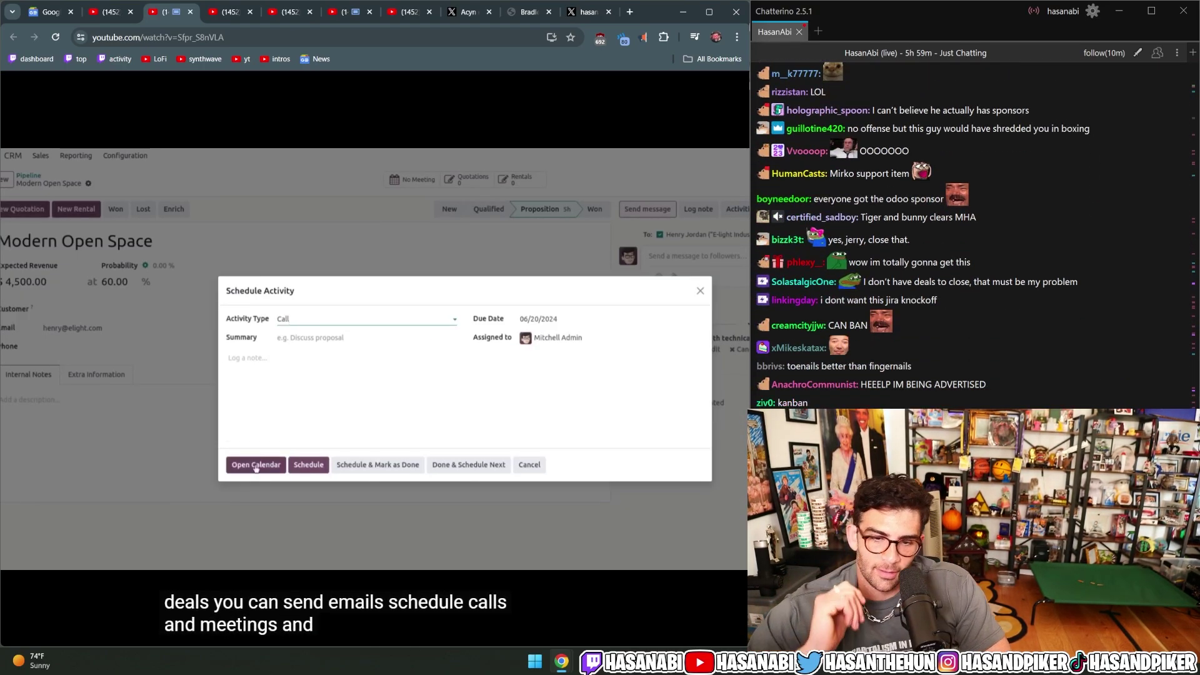
{"action": "left_click", "coordinate": [308, 465]}
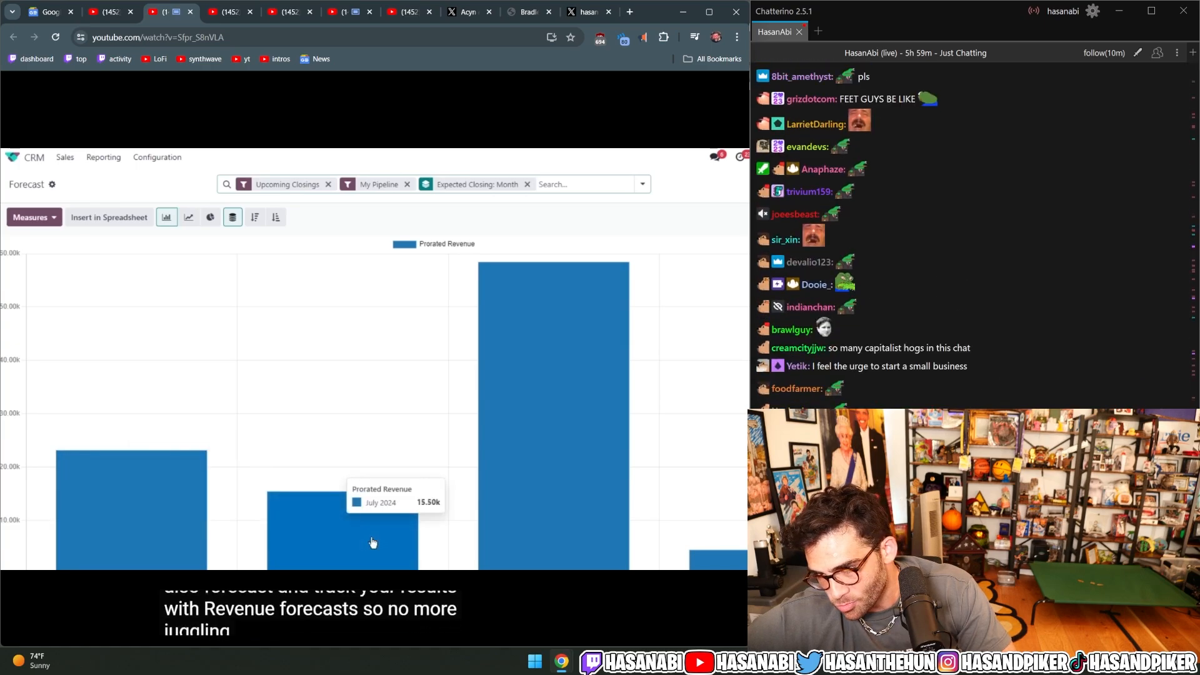
{"action": "left_click", "coordinate": [210, 217]}
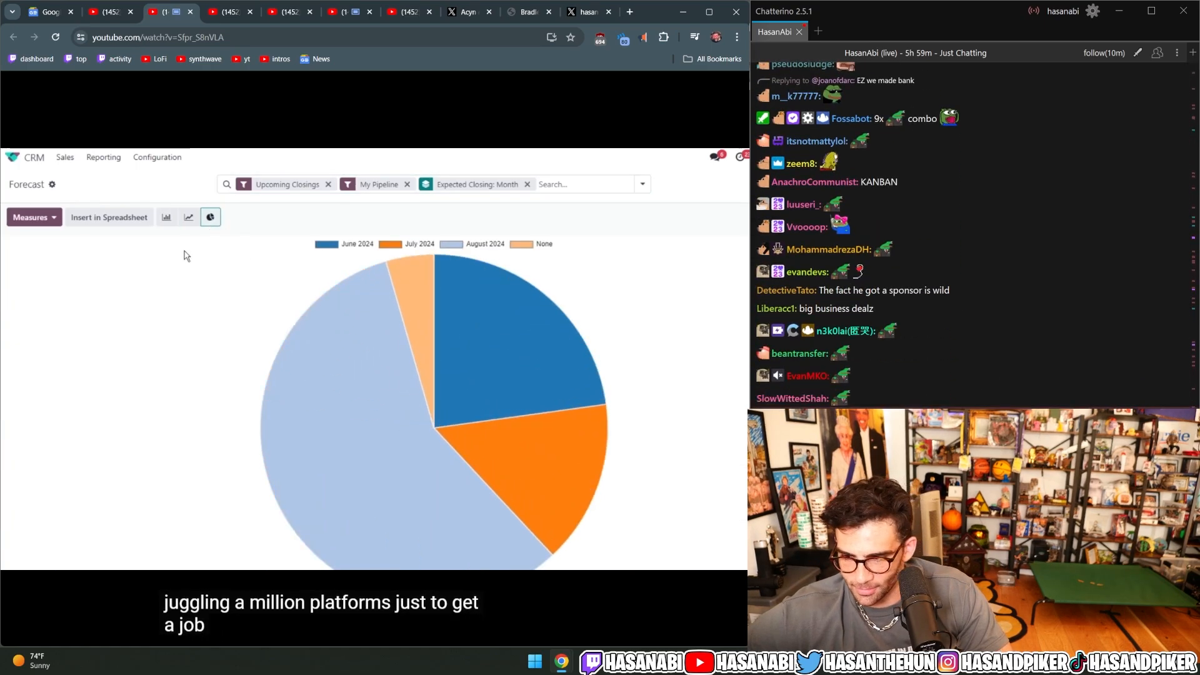
{"action": "left_click", "coordinate": [167, 217]}
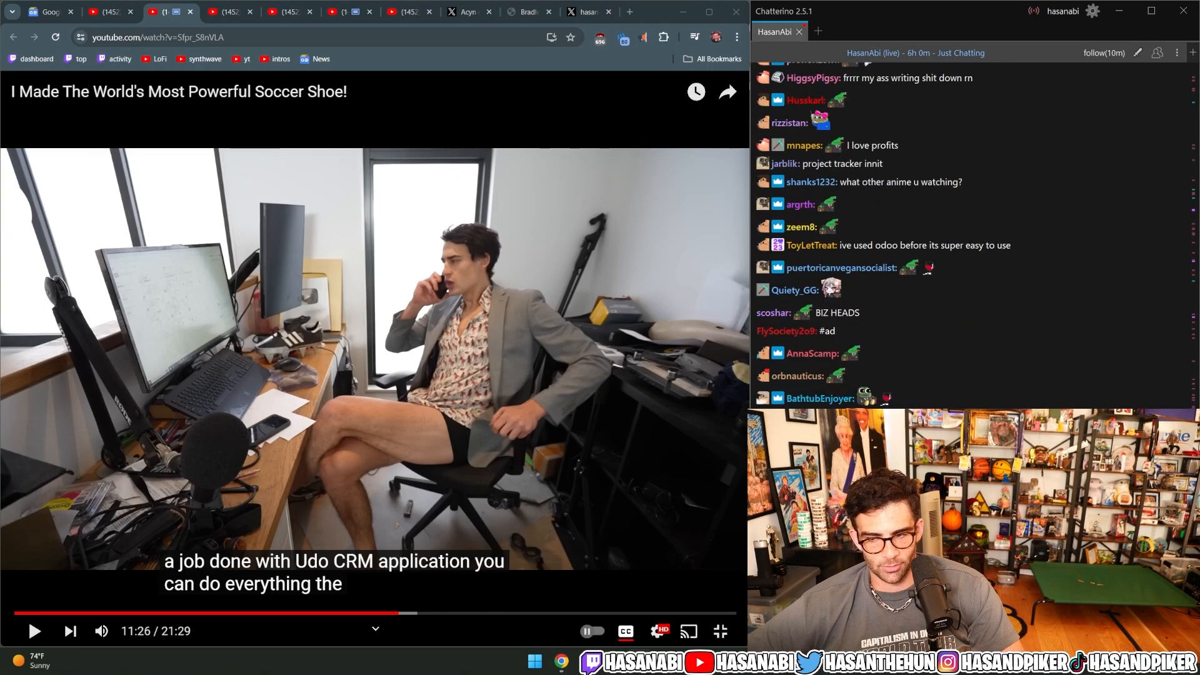
Move past the sponsor to 11:55 with the boot in the test rig
{"action": "scroll", "scroll_direction": "down", "scroll_amount": 3}
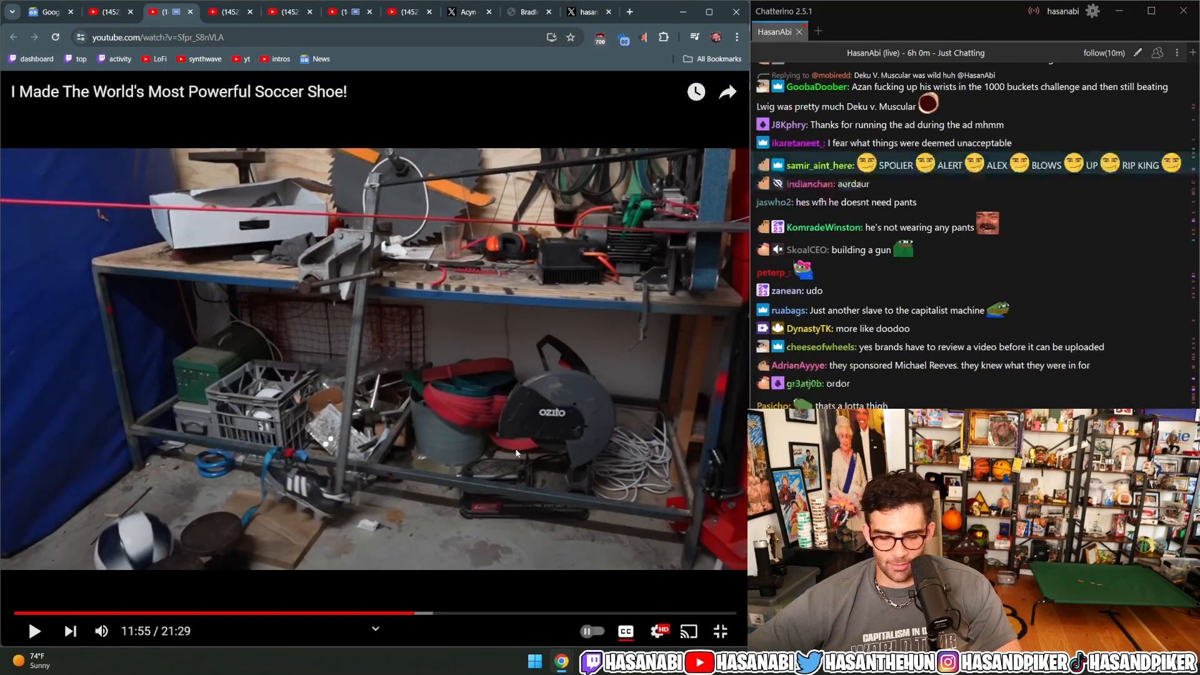
Scroll chat, then view the X post of Drake's 'Juneteenth Freestyle' in a new tab
{"action": "scroll", "scroll_direction": "down", "scroll_amount": 3}
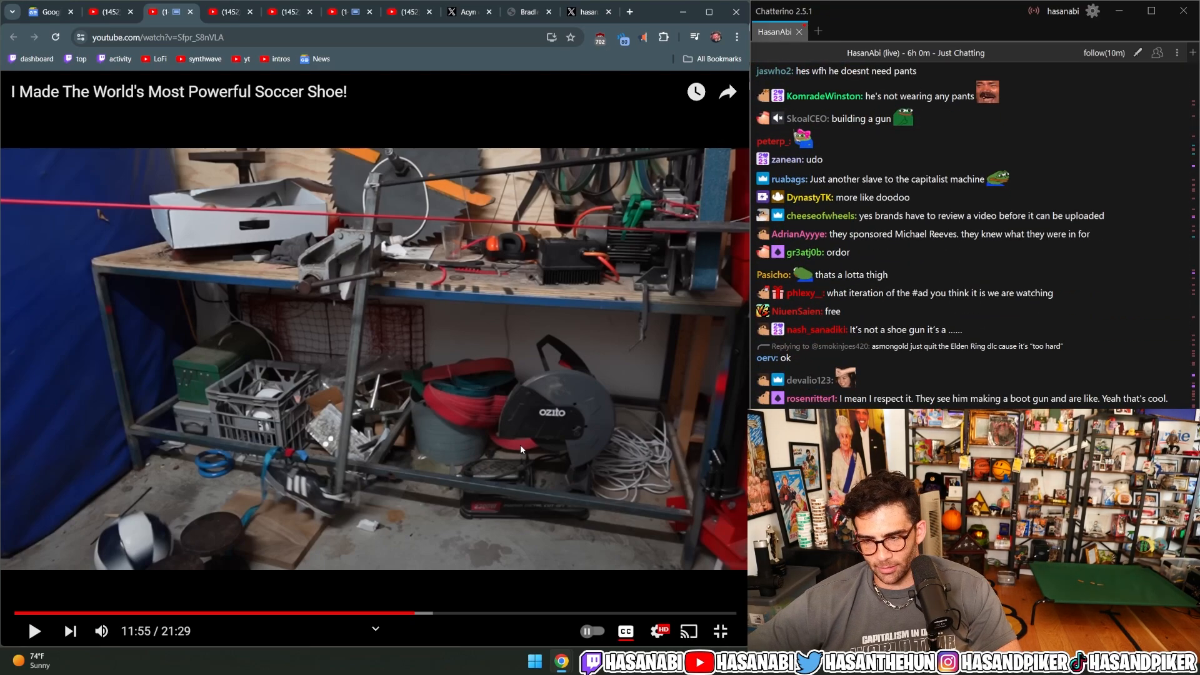
{"action": "scroll", "scroll_direction": "down", "scroll_amount": 3}
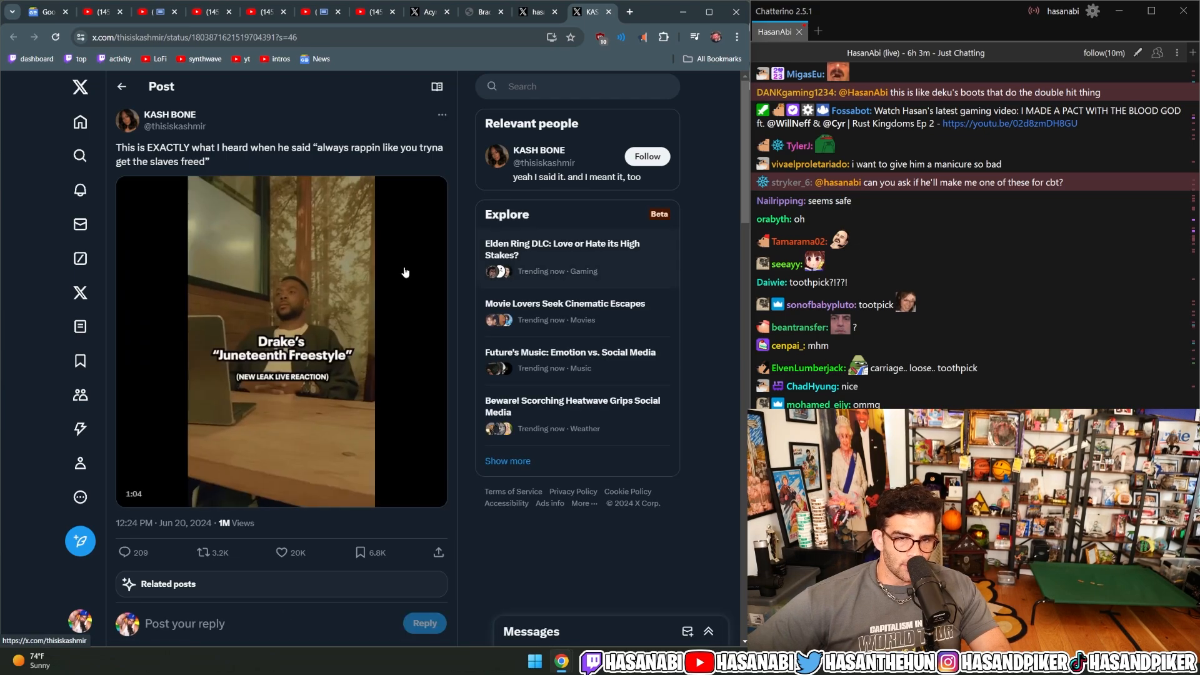
Play the Drake freestyle reaction clip embedded in the X post
{"action": "left_click", "coordinate": [280, 341]}
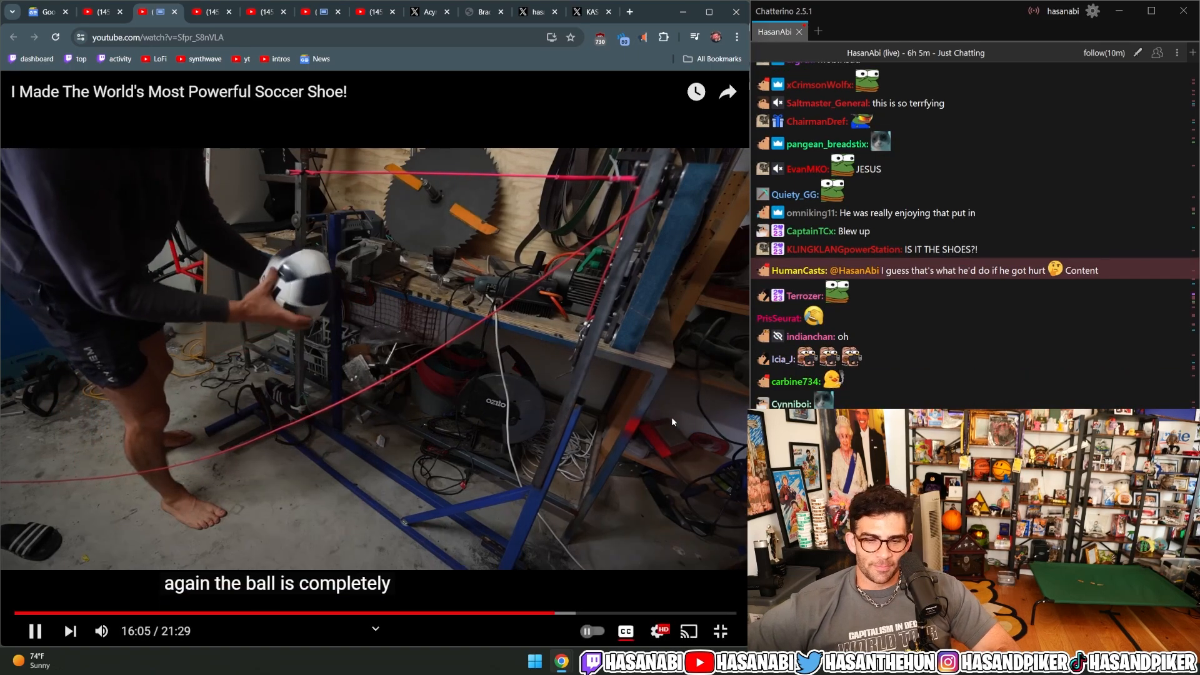
Resume the soccer shoe video from 16:06 and scroll down the page while it plays
{"action": "left_click", "coordinate": [34, 631]}
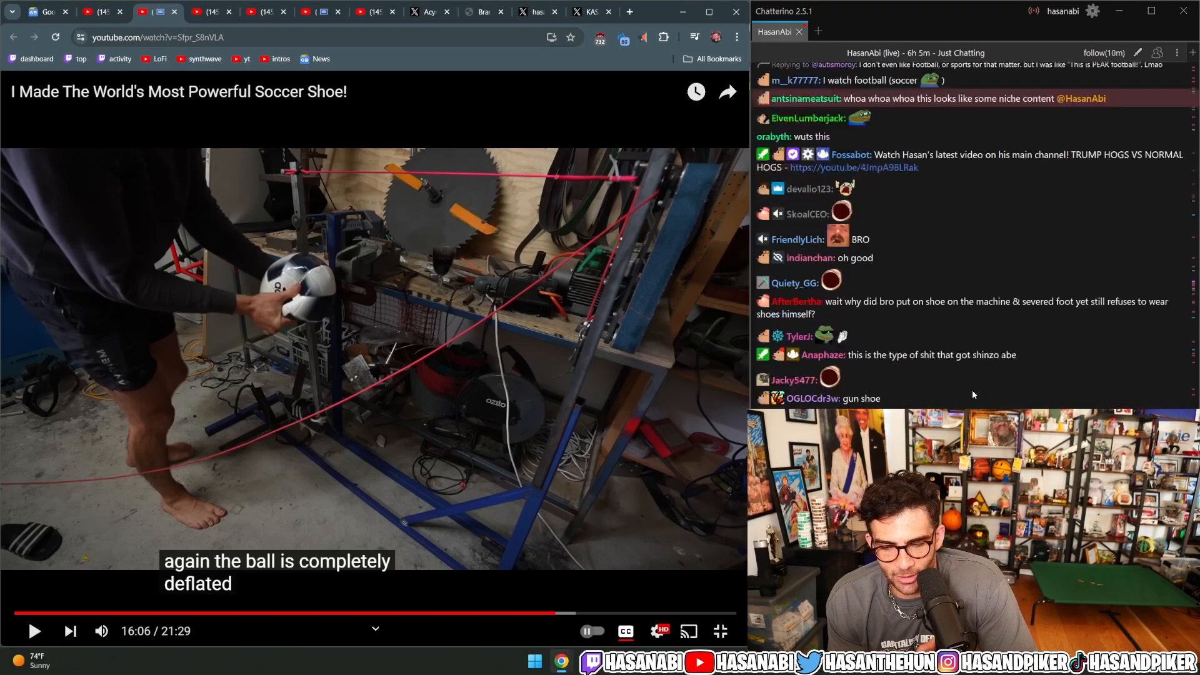
{"action": "scroll", "scroll_direction": "down", "scroll_amount": 3}
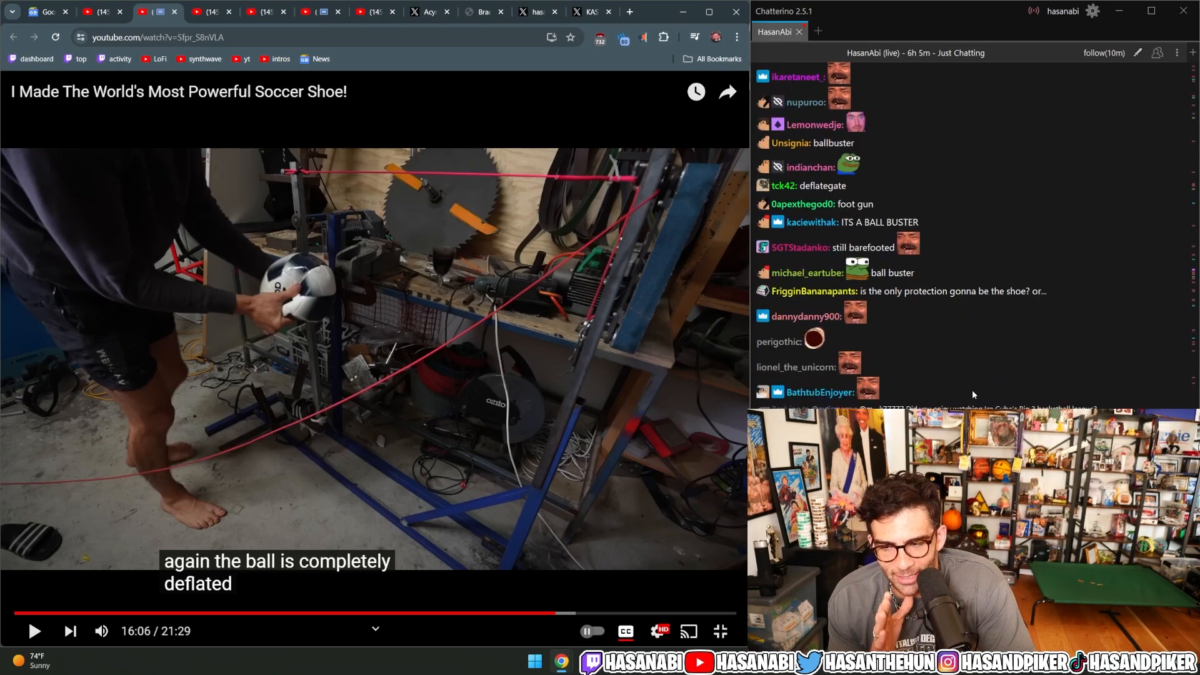
{"action": "scroll", "scroll_direction": "down", "scroll_amount": 3}
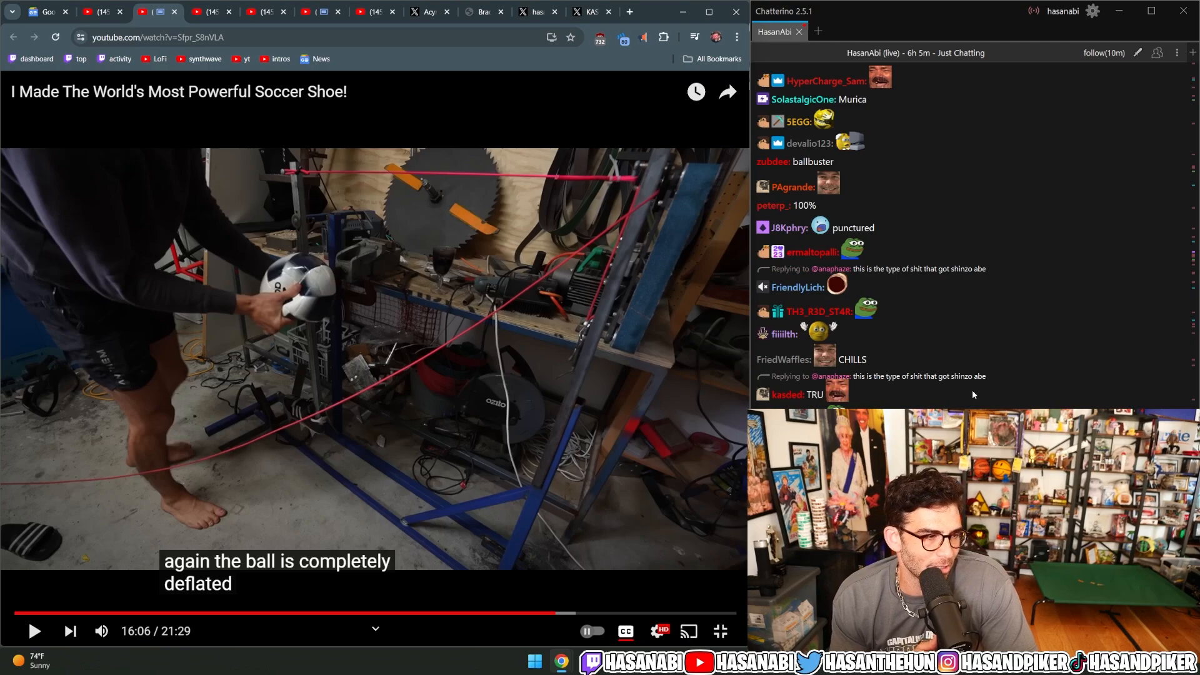
{"action": "scroll", "scroll_direction": "down", "scroll_amount": 3}
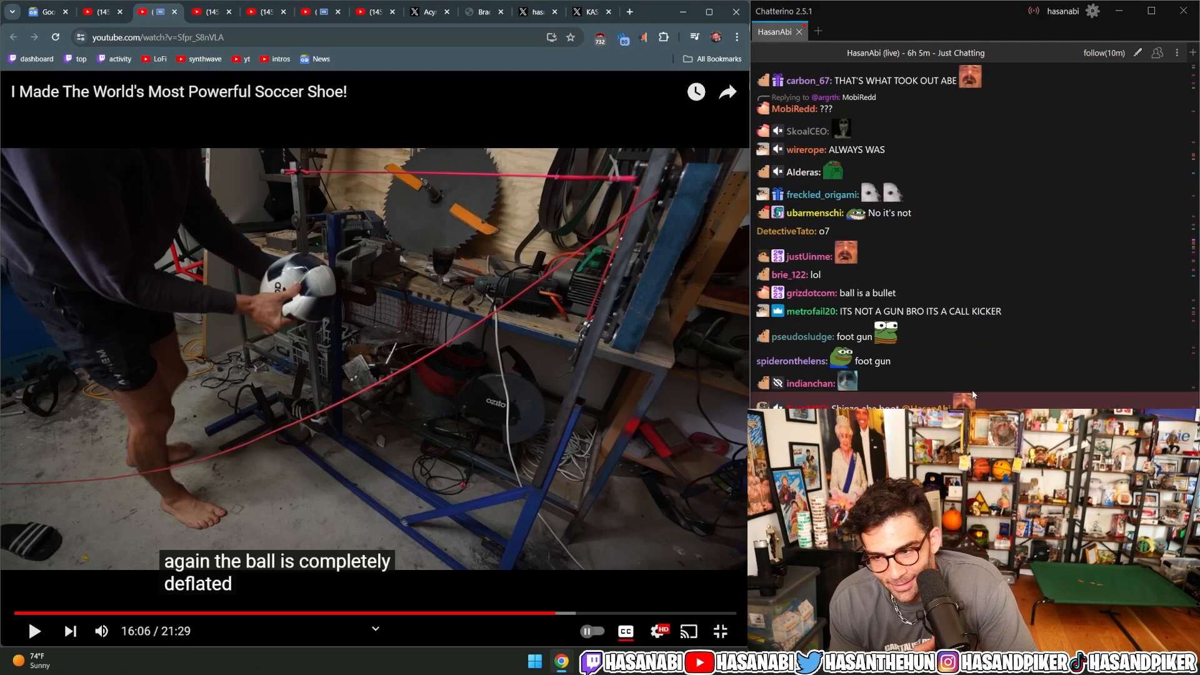
{"action": "scroll", "scroll_direction": "down", "scroll_amount": 3}
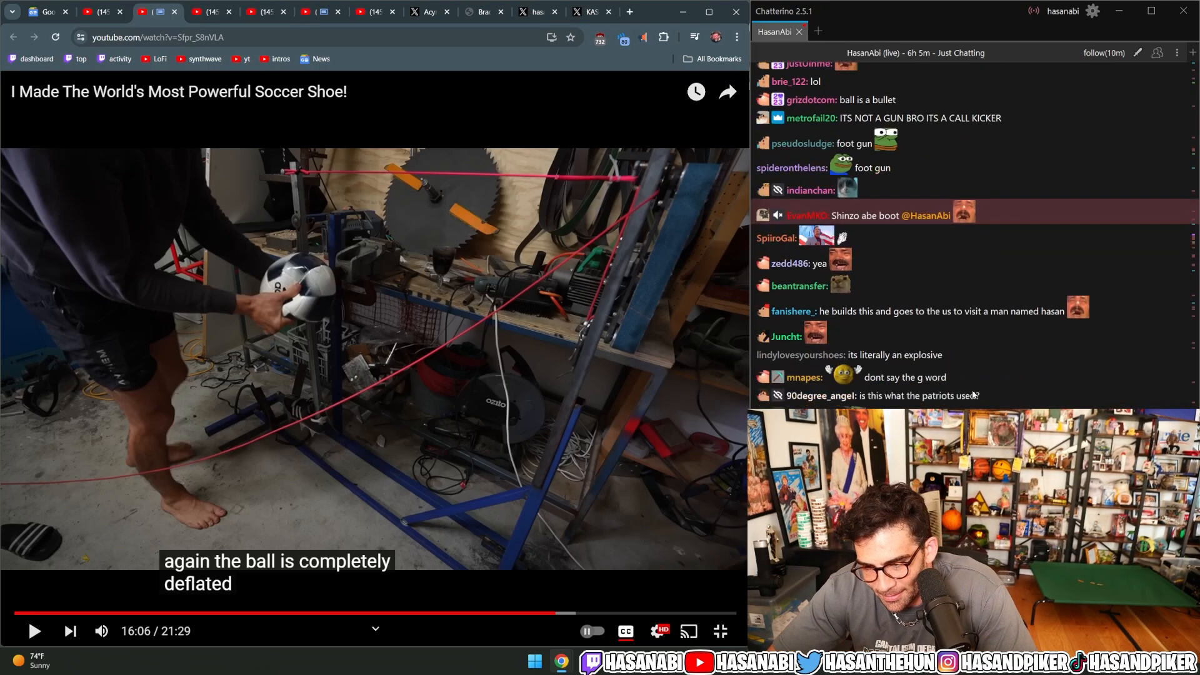
{"action": "scroll", "scroll_direction": "down", "scroll_amount": 3}
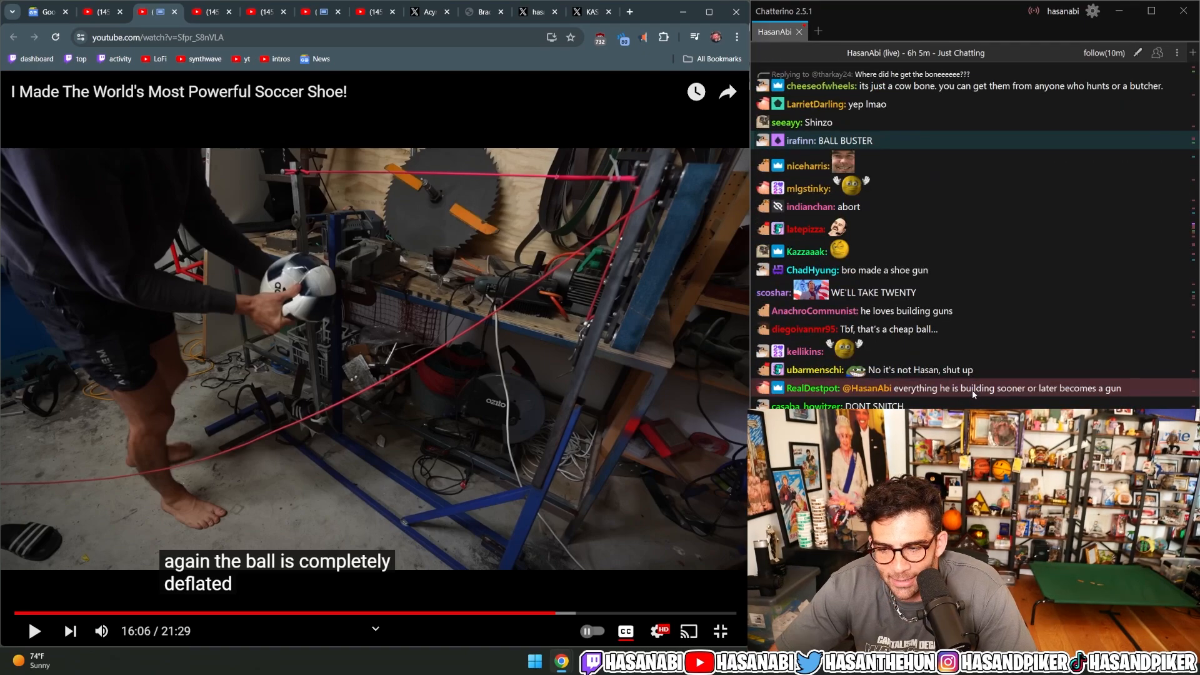
{"action": "scroll", "scroll_direction": "down", "scroll_amount": 3}
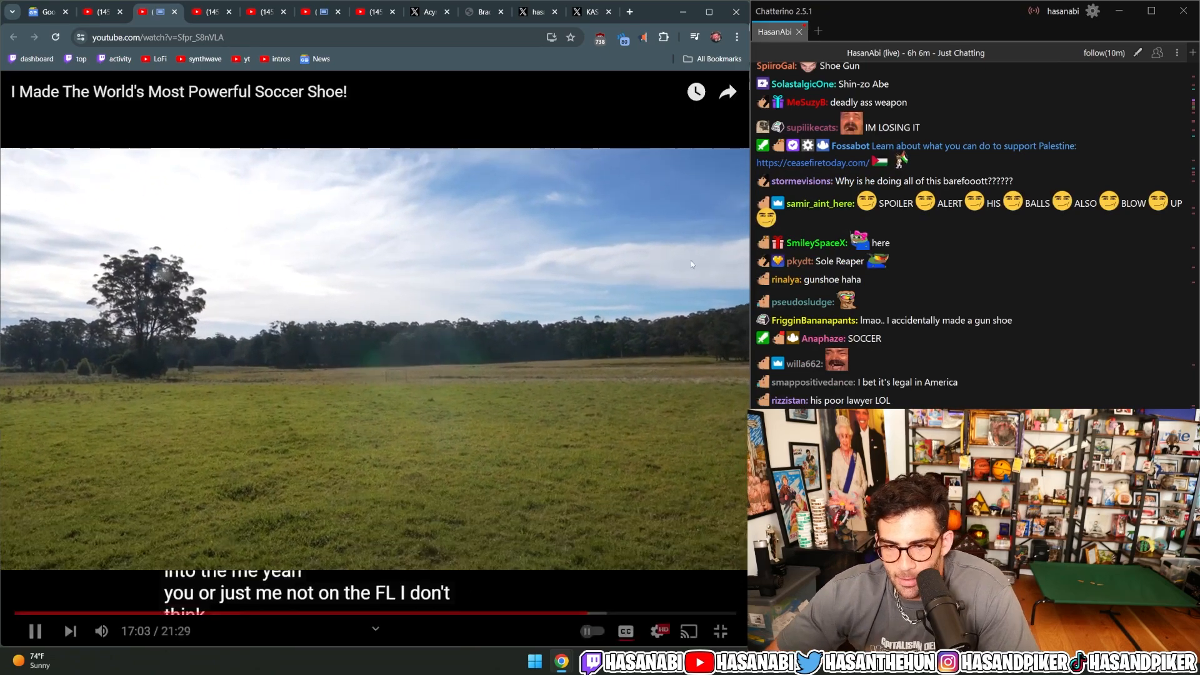
Play the field kicking scene, pausing and resuming the video once
{"action": "left_click", "coordinate": [34, 630]}
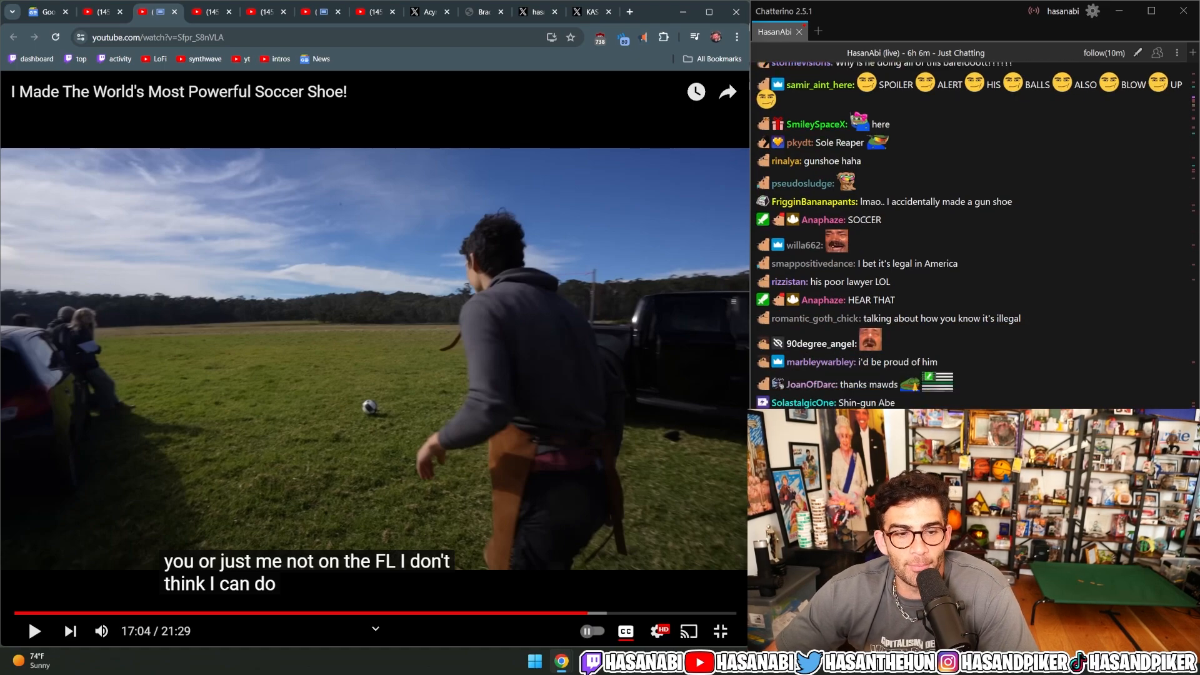
{"action": "left_click", "coordinate": [374, 360]}
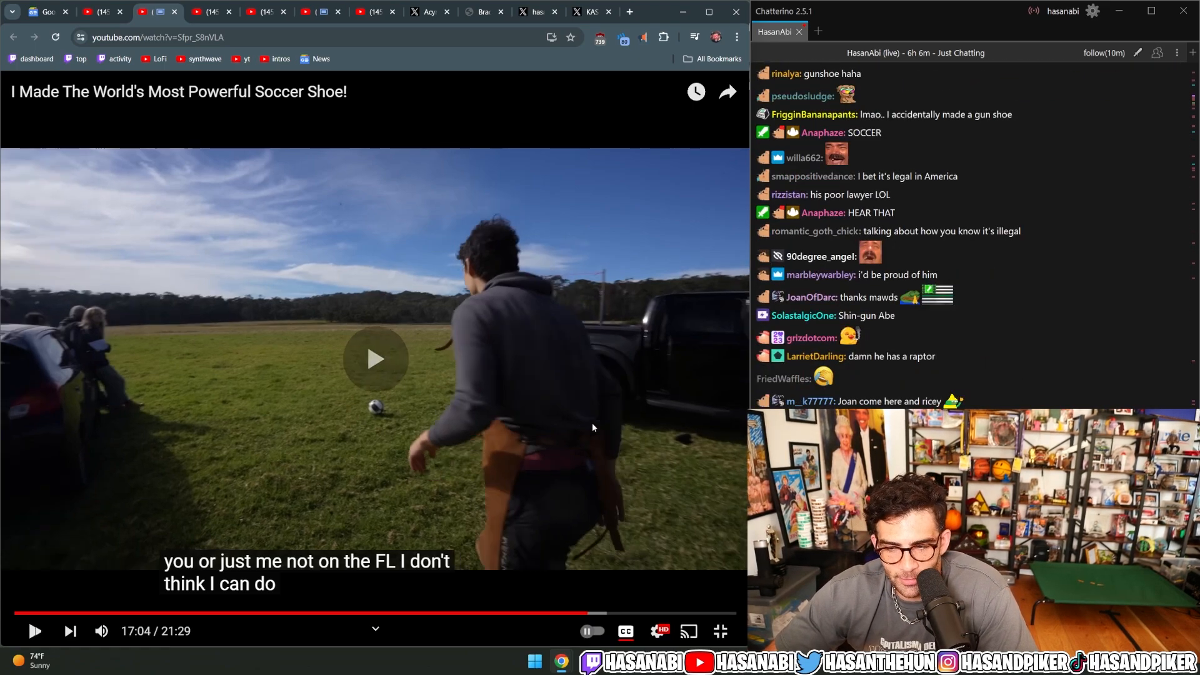
{"action": "left_click", "coordinate": [374, 358]}
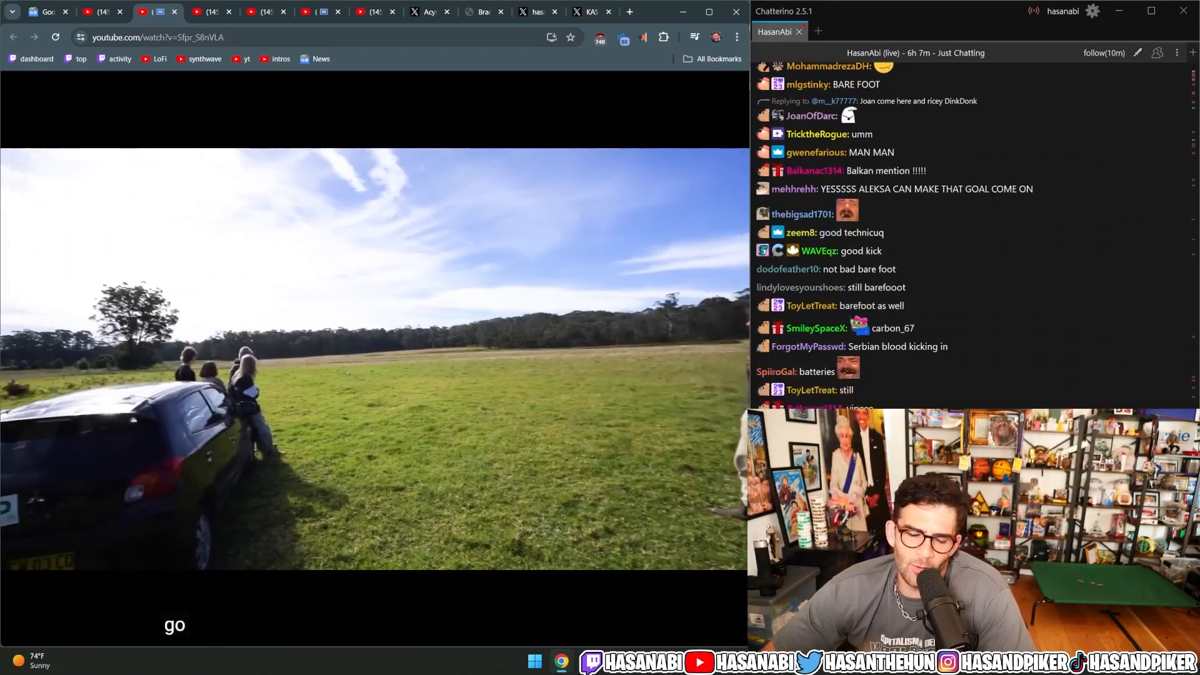
{"action": "mouse_move", "coordinate": [430, 351]}
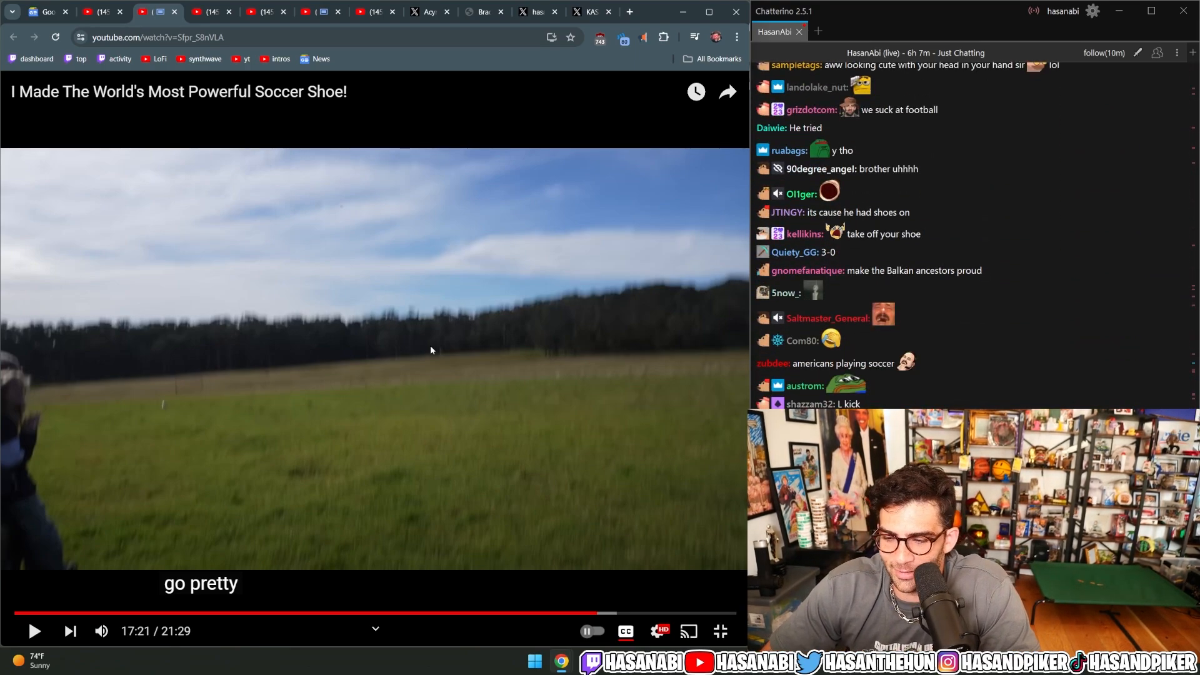
Scroll down, then resume the soccer shoe video from the 17:21 kick scene
{"action": "scroll", "scroll_direction": "down", "scroll_amount": 3}
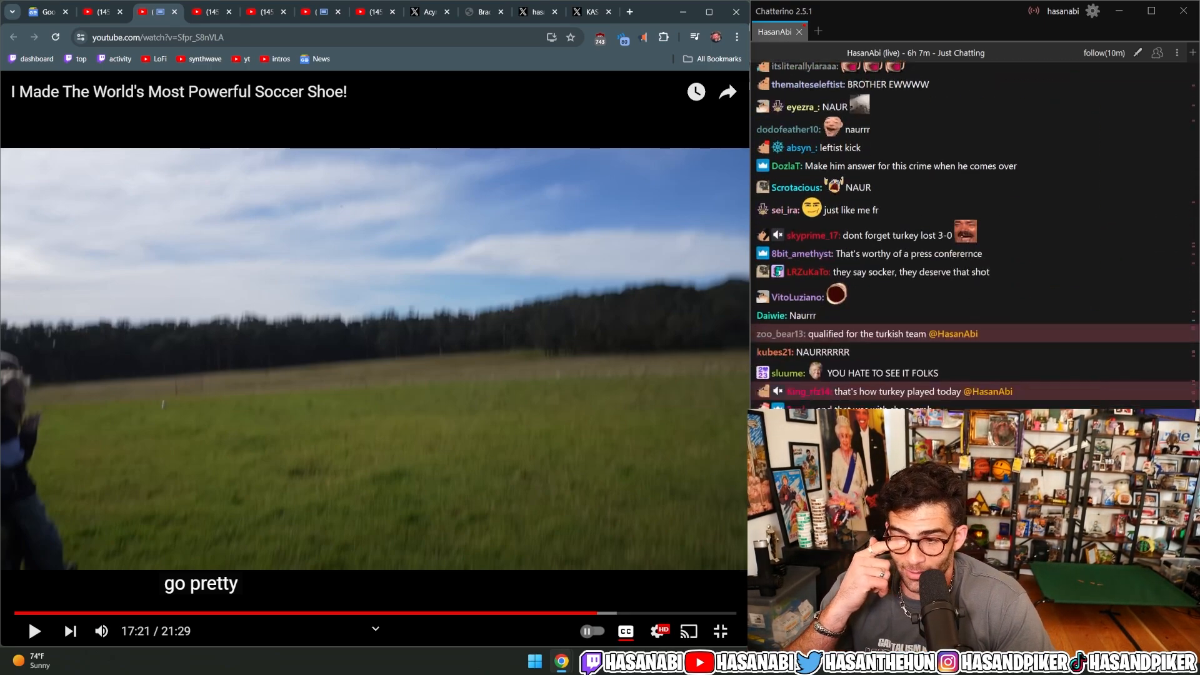
{"action": "left_click", "coordinate": [374, 359]}
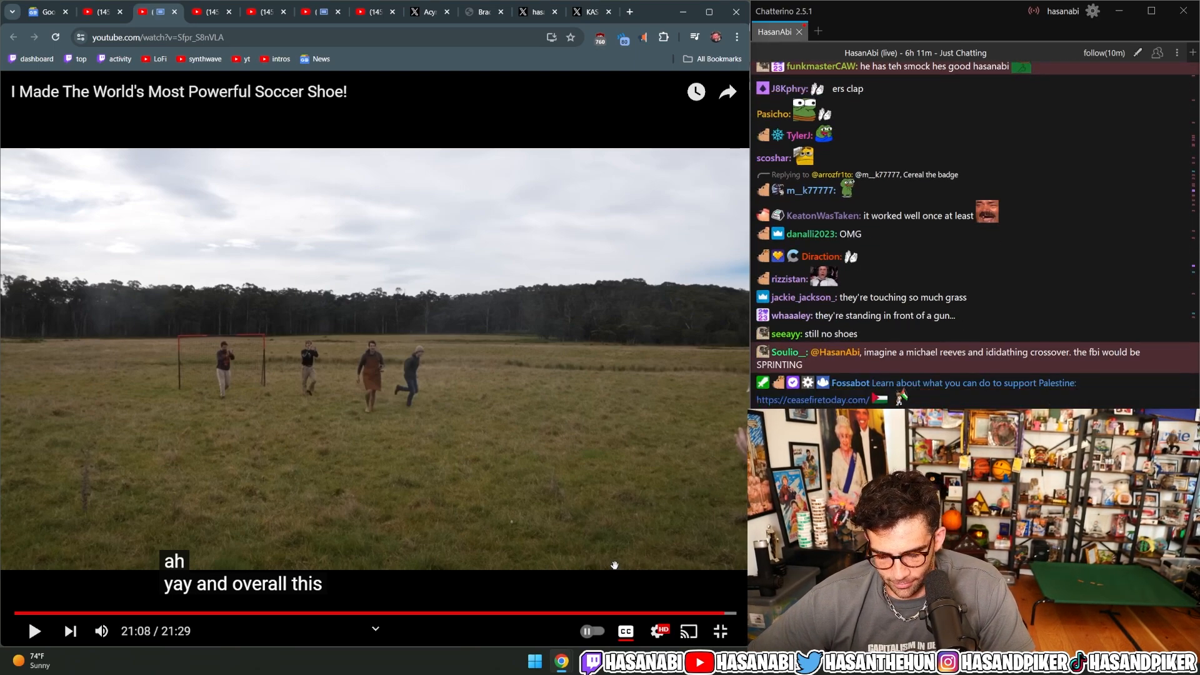
Resume the soccer shoe video at 21:08 with the player's play button
{"action": "left_click", "coordinate": [34, 630]}
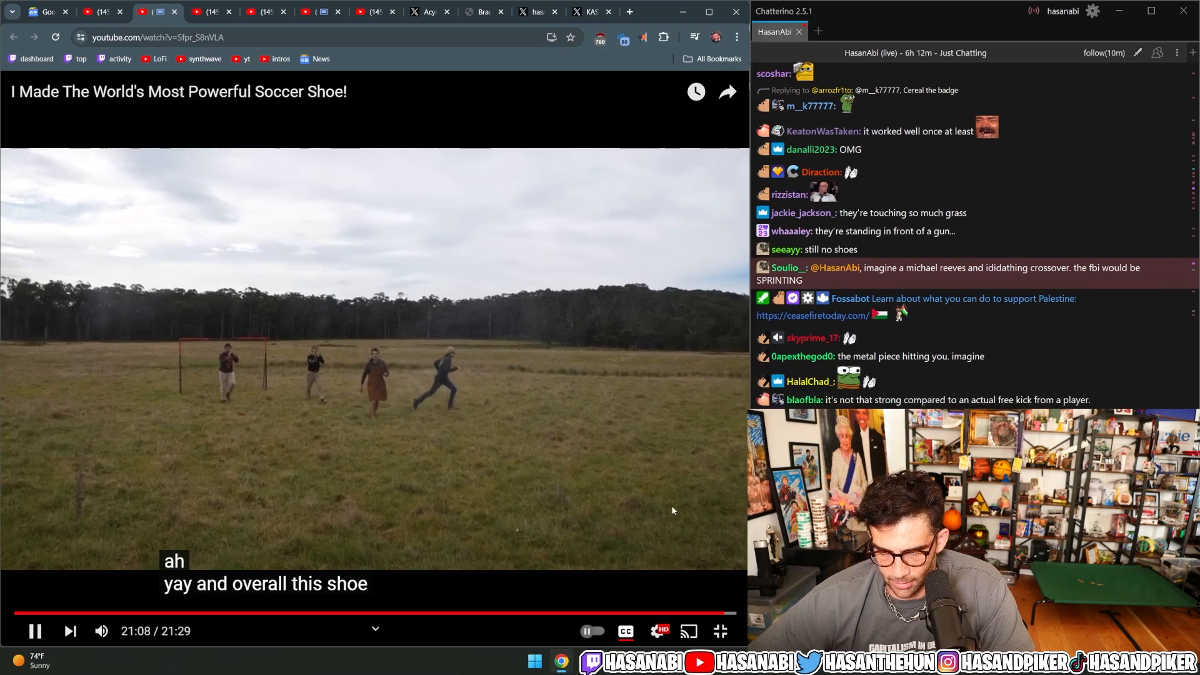